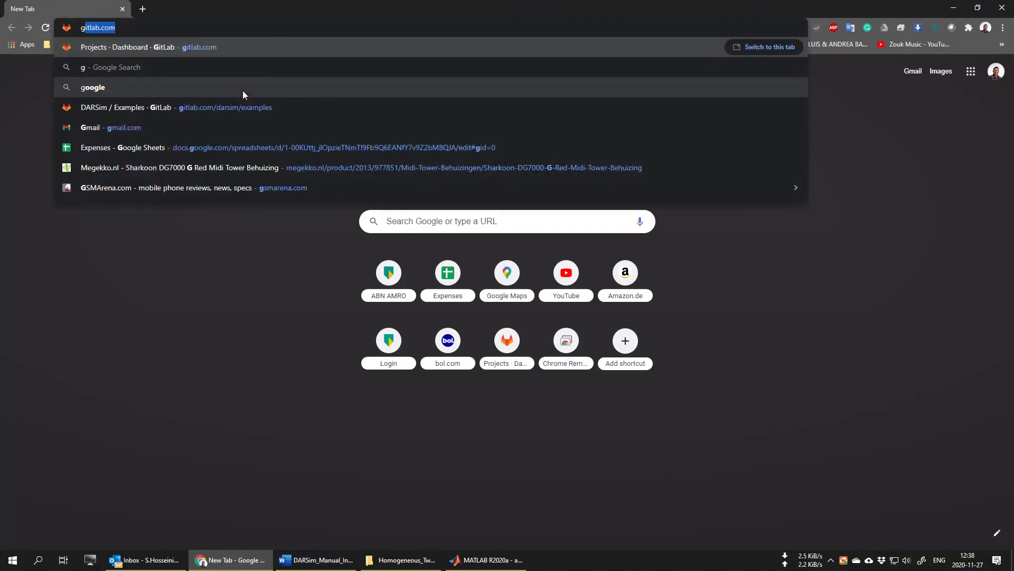
Step: Browse GitLab to InterPore_Multiscale_Course > Homogeneous_TwoPhaseFlow and show its zip/tar download options
{"action": "type", "text": "itla"}
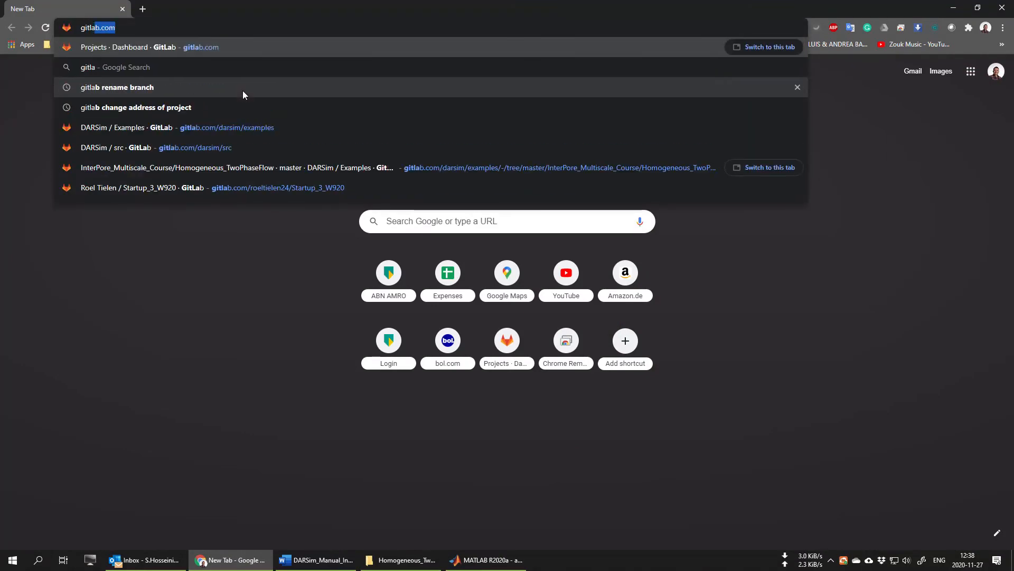
{"action": "type", "text": "b.com/darsim/examples"}
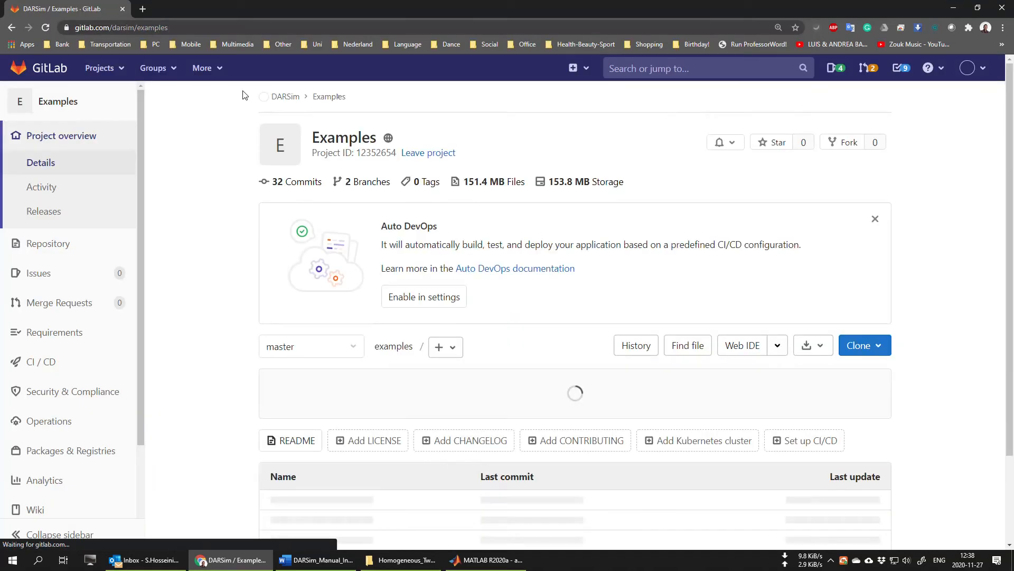
{"action": "scroll", "scroll_direction": "down", "scroll_amount": 3}
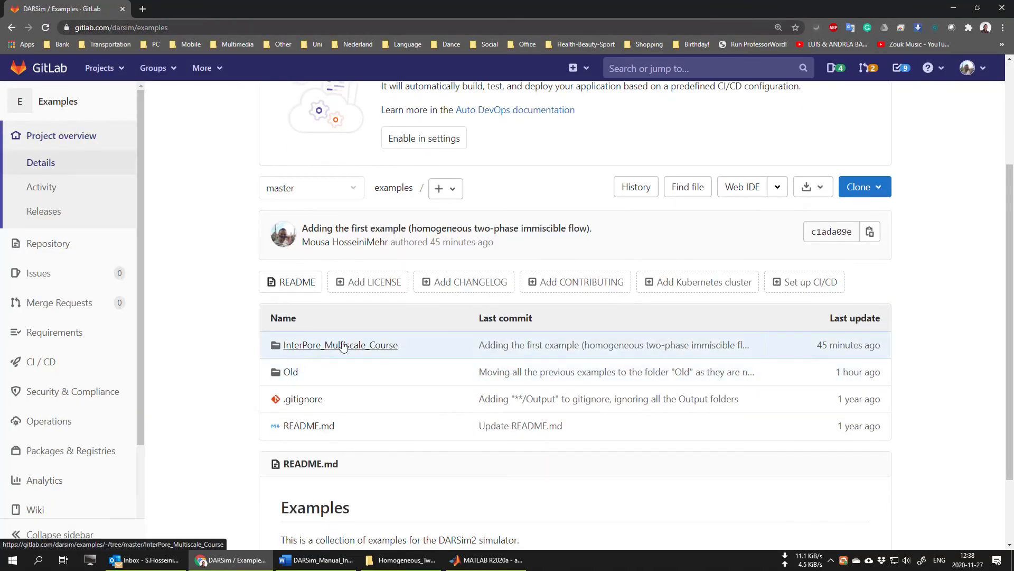
{"action": "mouse_move", "coordinate": [382, 351]}
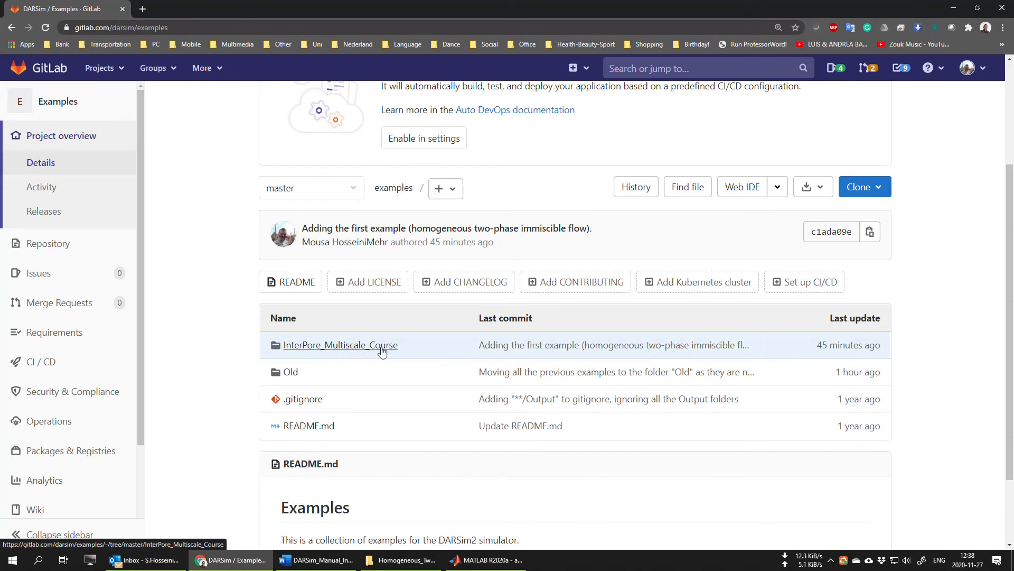
{"action": "left_click", "coordinate": [340, 345]}
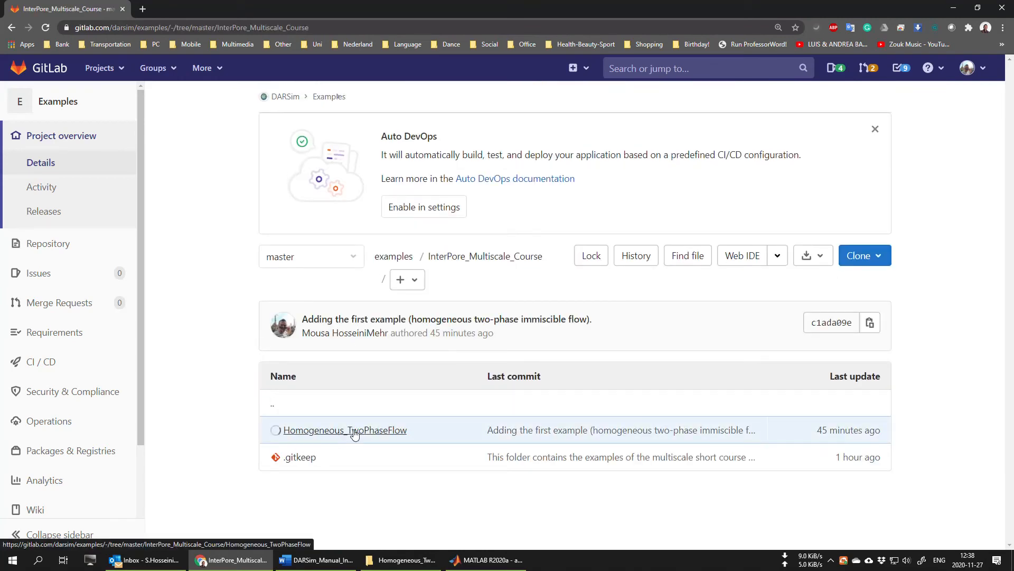
{"action": "left_click", "coordinate": [345, 430]}
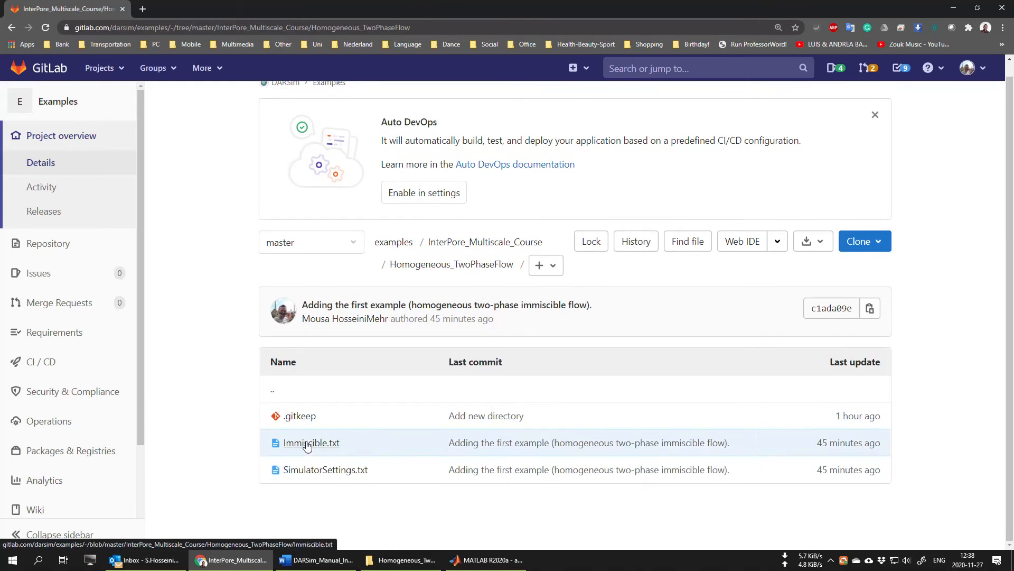
{"action": "mouse_move", "coordinate": [322, 456]}
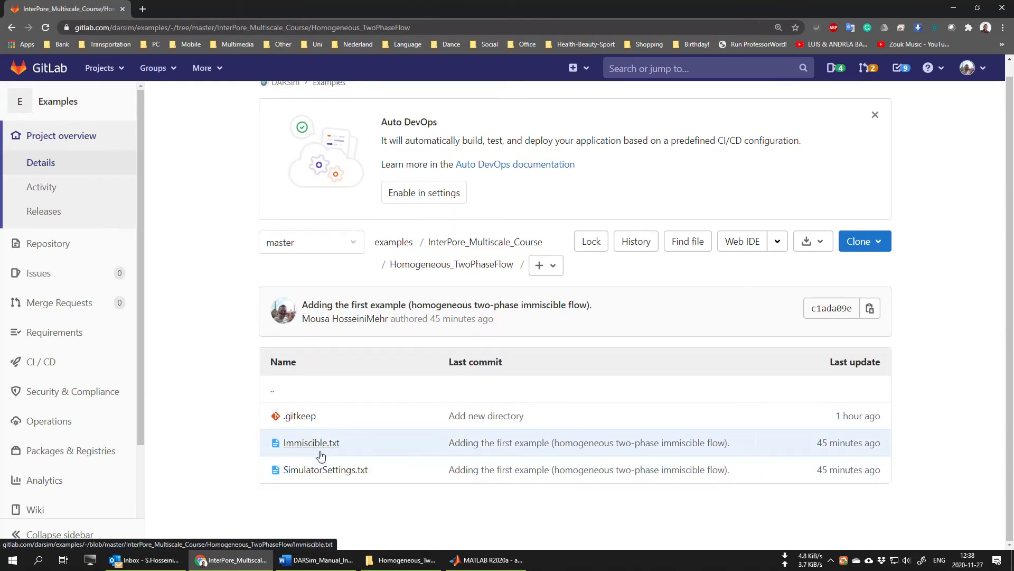
{"action": "mouse_move", "coordinate": [805, 241]}
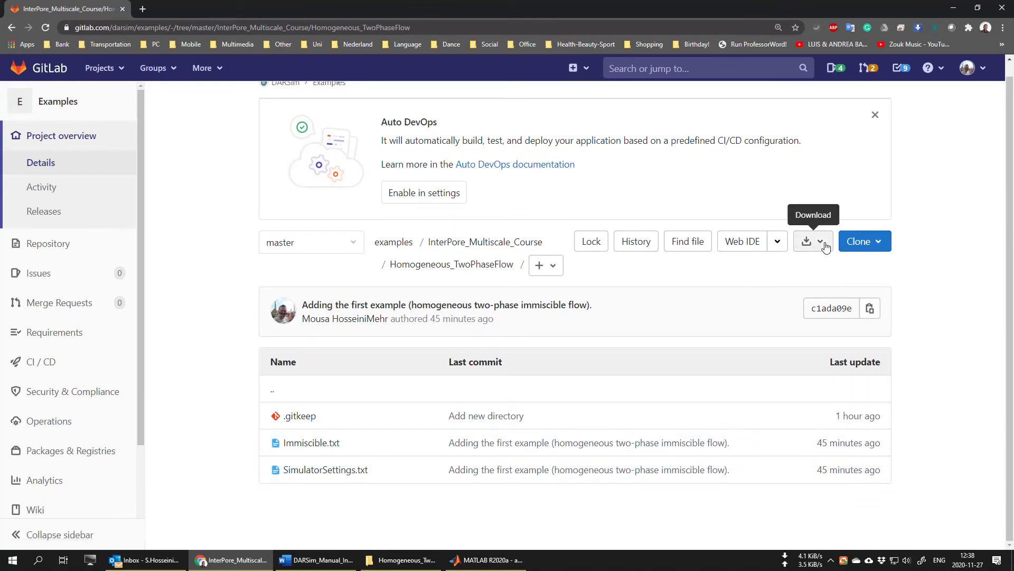
{"action": "left_click", "coordinate": [806, 241]}
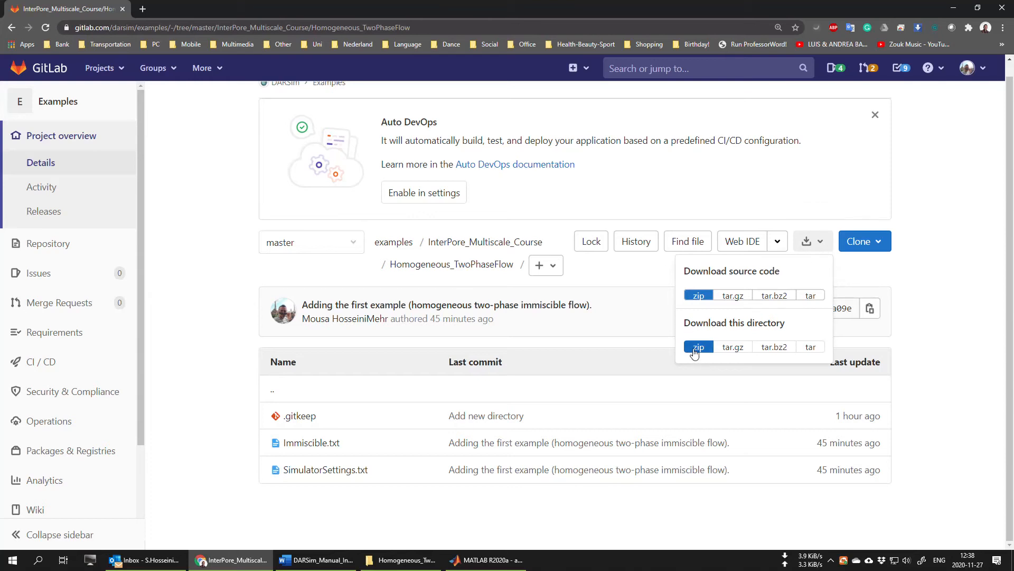
{"action": "mouse_move", "coordinate": [294, 526]}
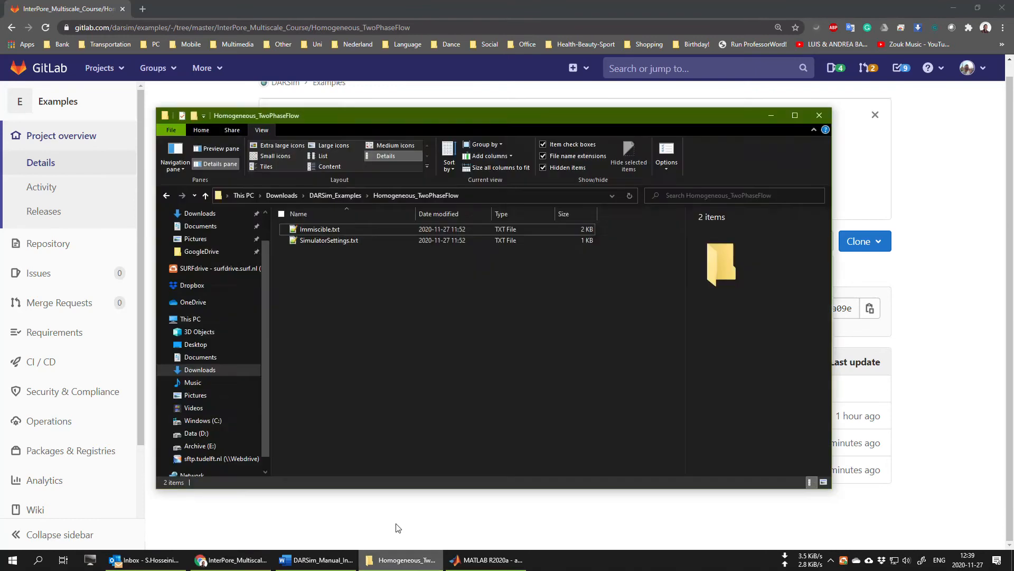
{"action": "mouse_move", "coordinate": [363, 348]}
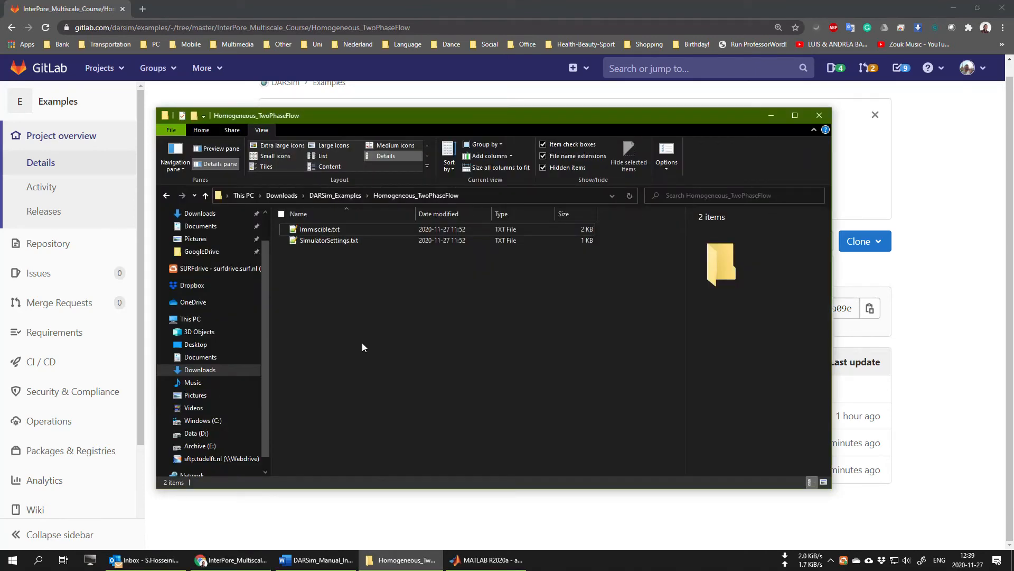
Step: Open Downloads > DARSim_Examples > Homogeneous_TwoPhaseFlow to see Immiscible.txt and SimulatorSettings.txt
{"action": "left_click", "coordinate": [319, 229]}
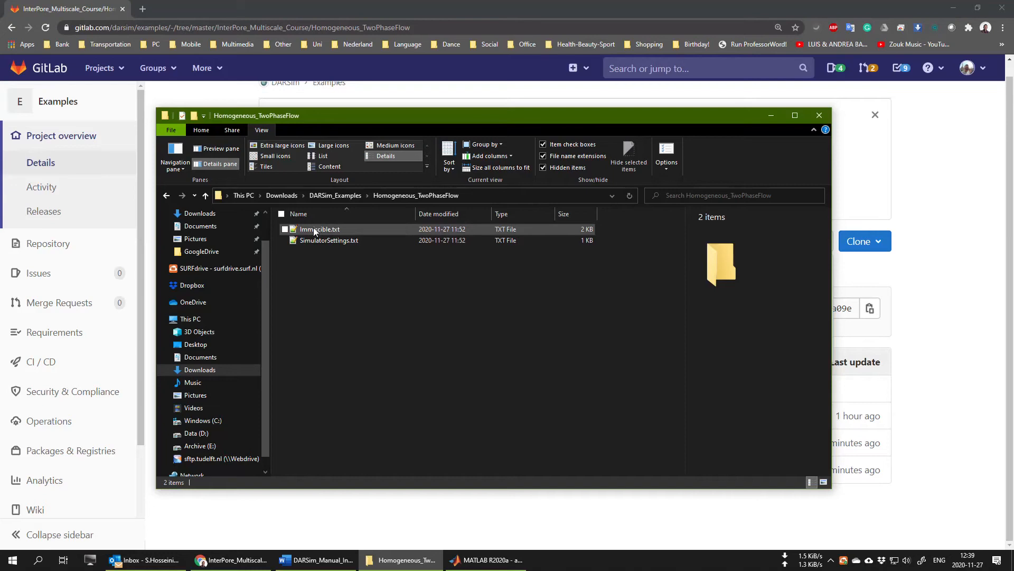
{"action": "mouse_move", "coordinate": [300, 231]}
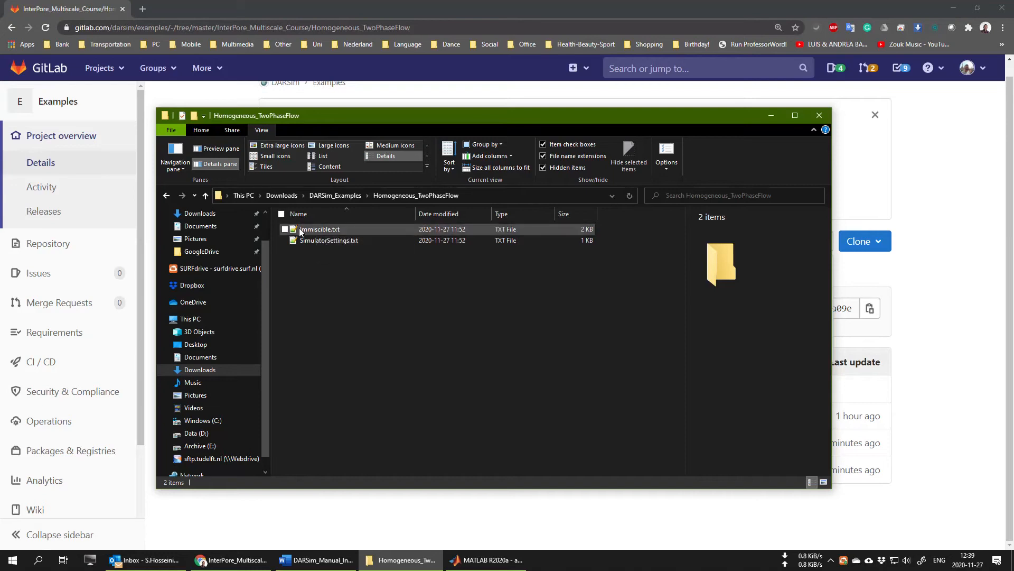
{"action": "mouse_move", "coordinate": [340, 240]}
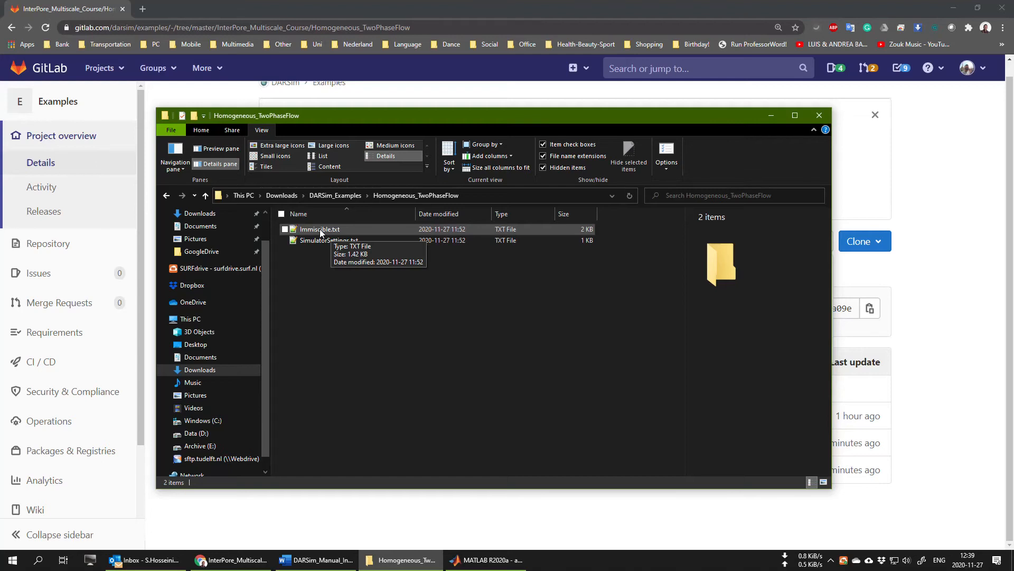
{"action": "mouse_move", "coordinate": [299, 237]}
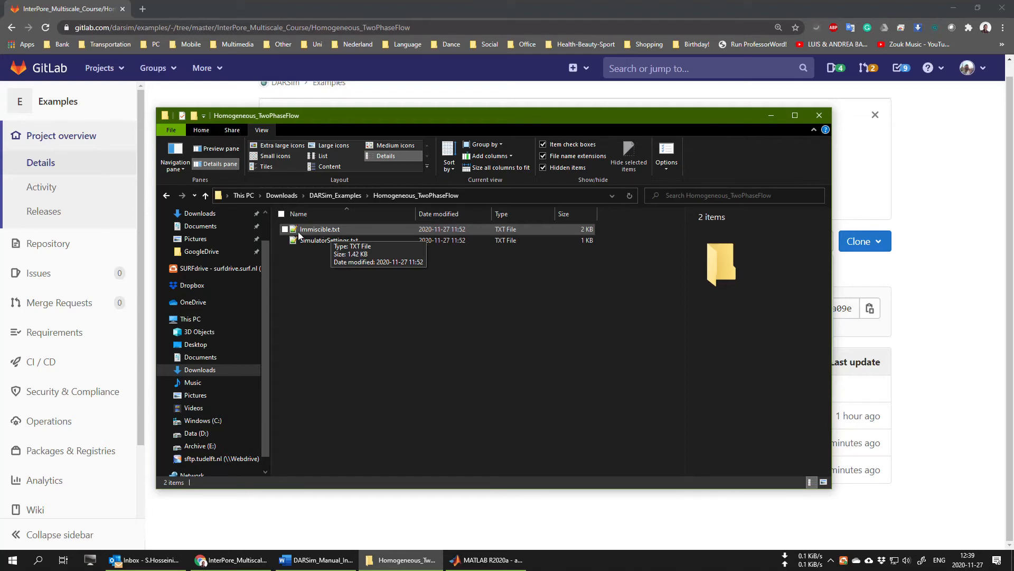
{"action": "mouse_move", "coordinate": [328, 239]}
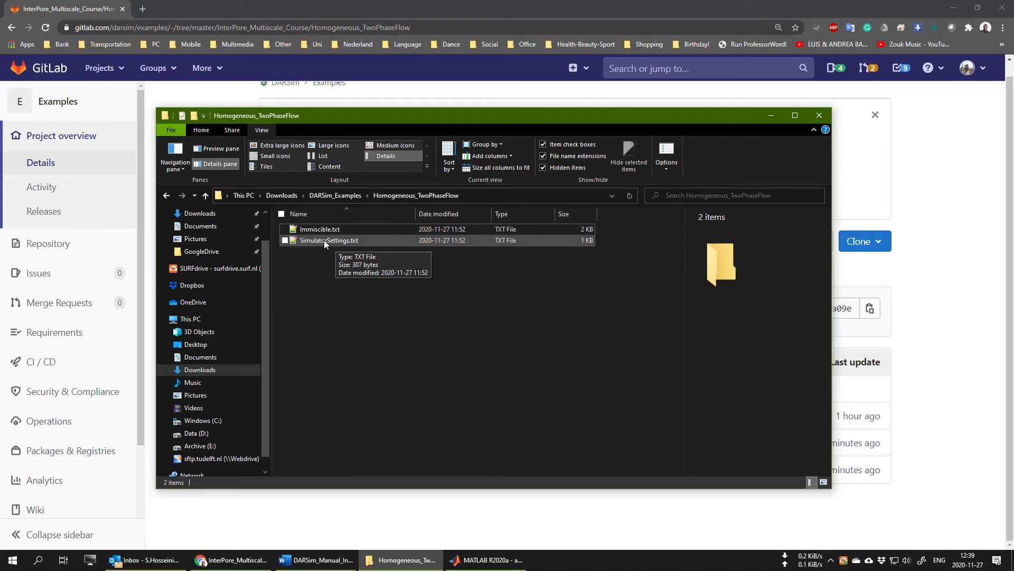
{"action": "mouse_move", "coordinate": [358, 245]}
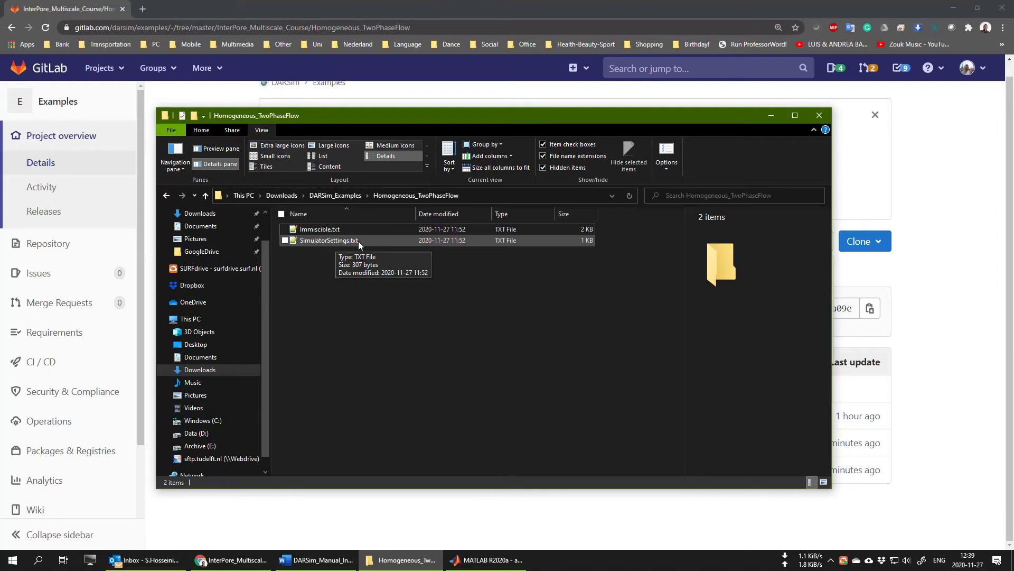
{"action": "mouse_move", "coordinate": [305, 245]}
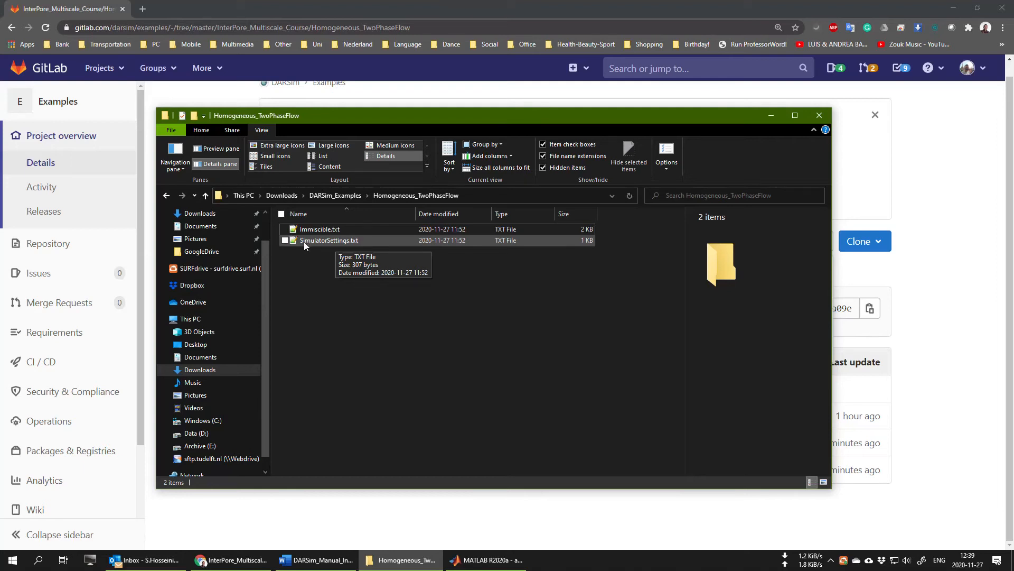
{"action": "mouse_move", "coordinate": [363, 245]}
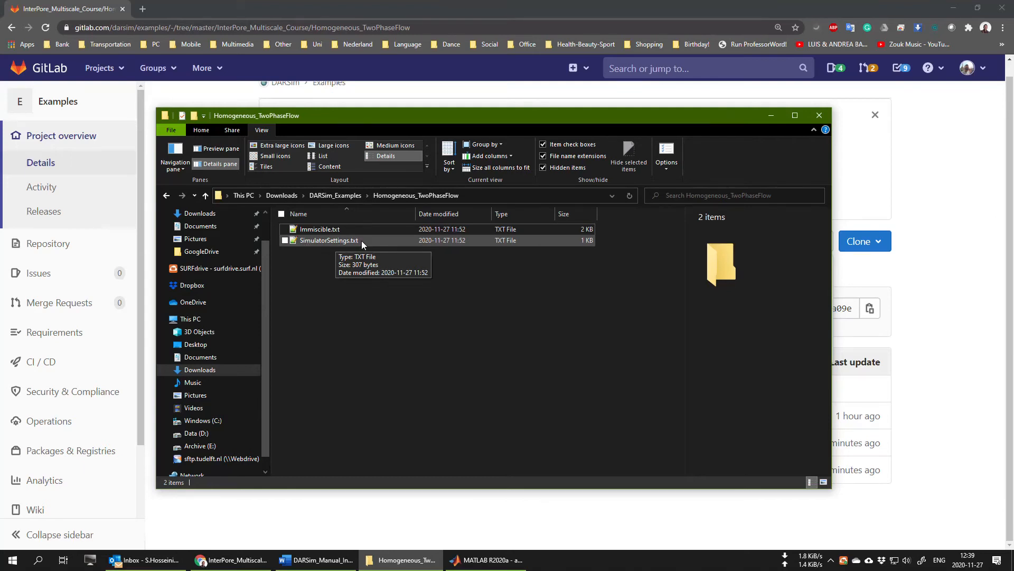
{"action": "mouse_move", "coordinate": [319, 228]}
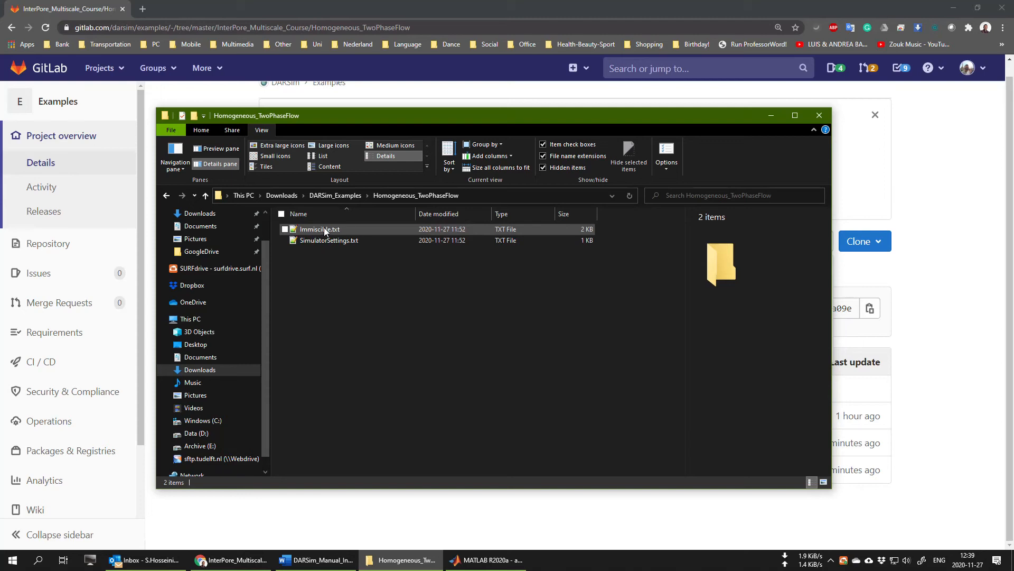
{"action": "mouse_move", "coordinate": [330, 228]}
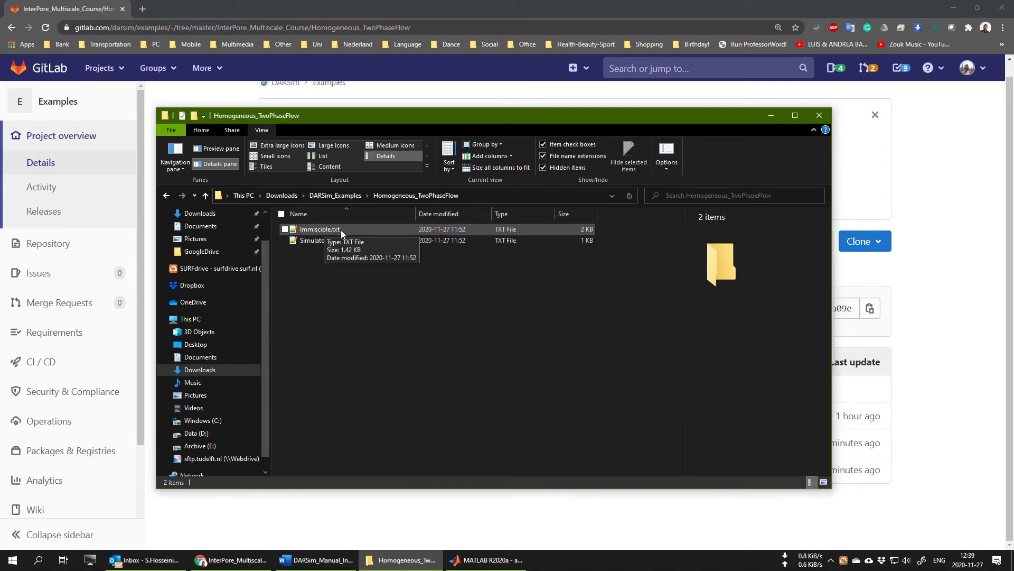
{"action": "mouse_move", "coordinate": [482, 559]}
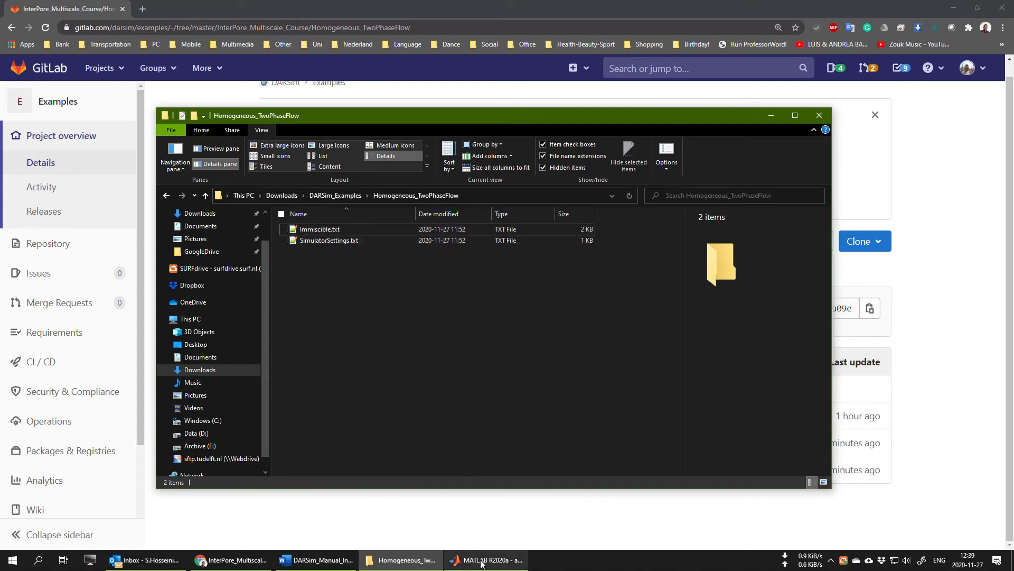
Step: Type DARSimResSim( in MATLAB's Command Window with the copied Homogeneous_TwoPhaseFlow folder path
{"action": "left_click", "coordinate": [486, 559]}
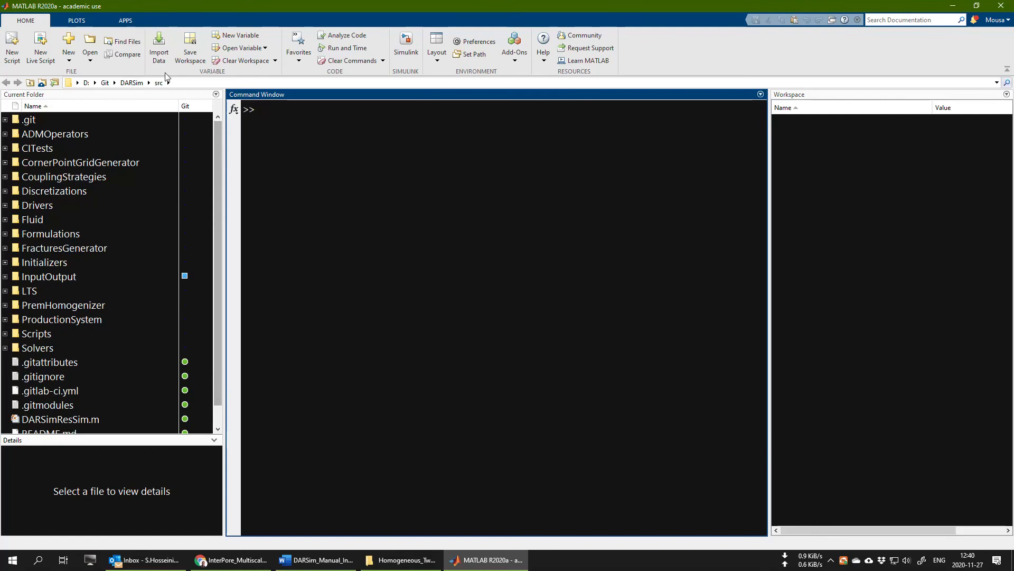
{"action": "mouse_move", "coordinate": [151, 202]}
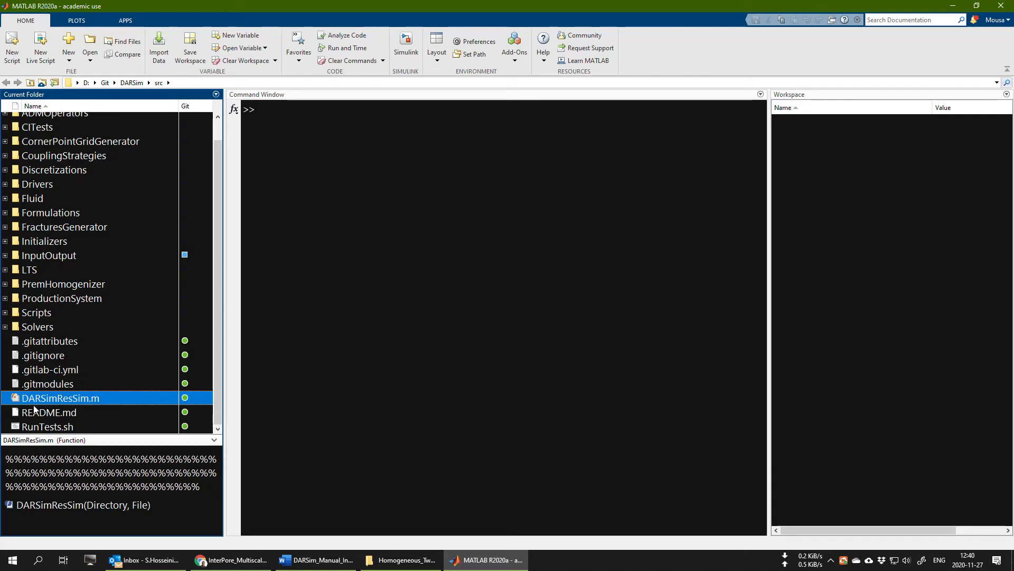
{"action": "left_click", "coordinate": [387, 280]}
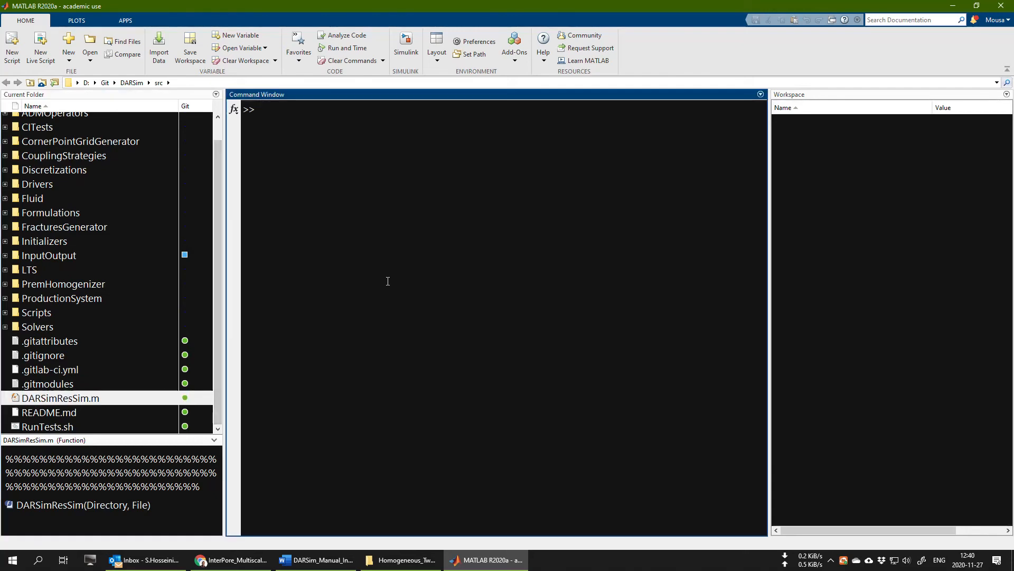
{"action": "type", "text": "DARSim"}
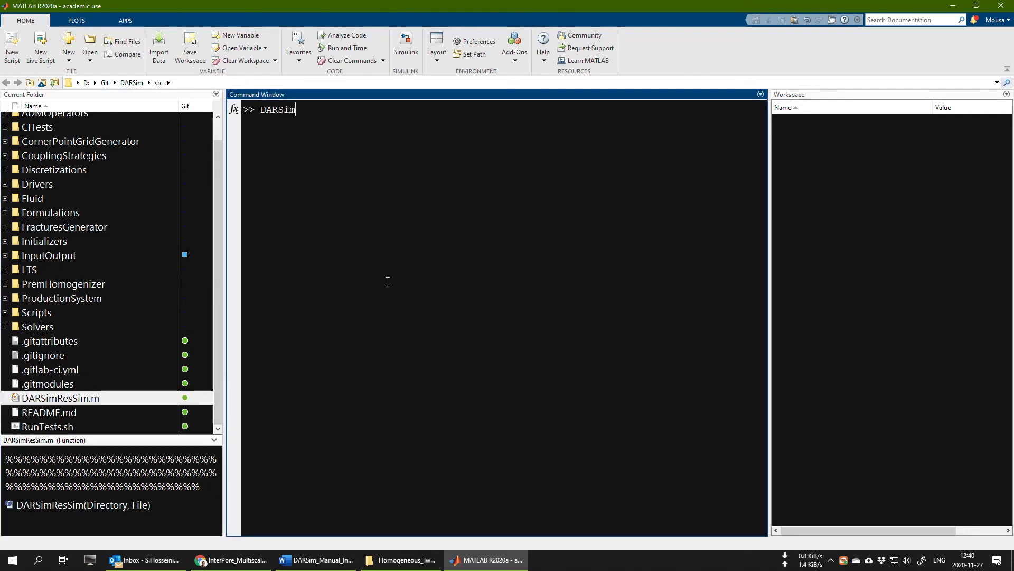
{"action": "type", "text": "ResSi"}
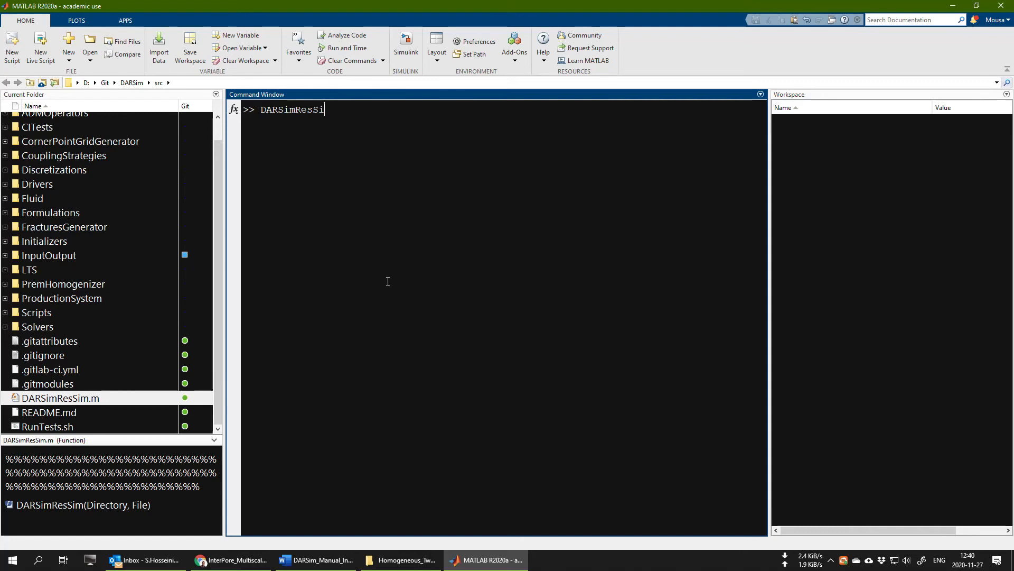
{"action": "type", "text": "m"}
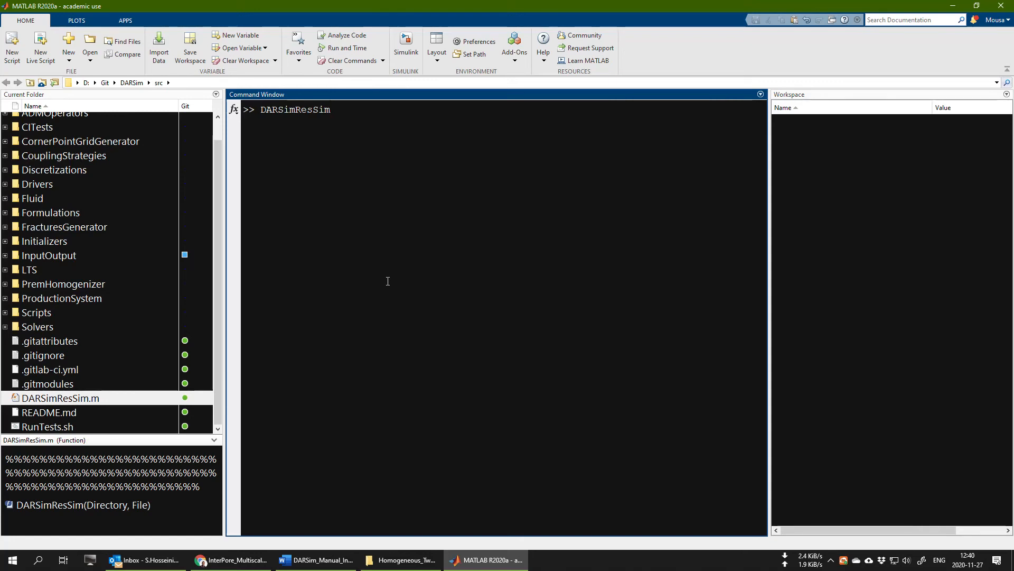
{"action": "type", "text": "('','"}
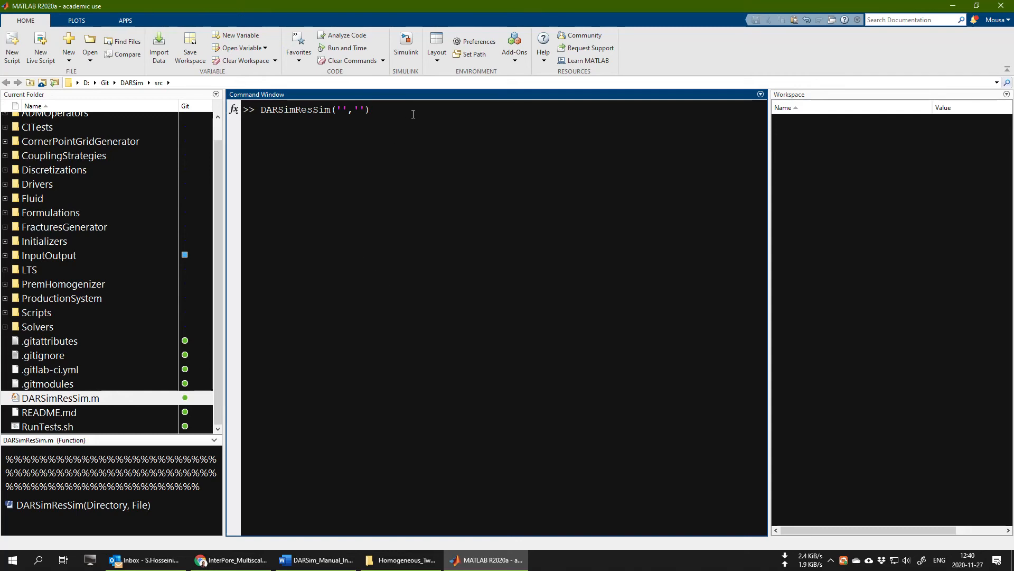
{"action": "type", "text": ";"}
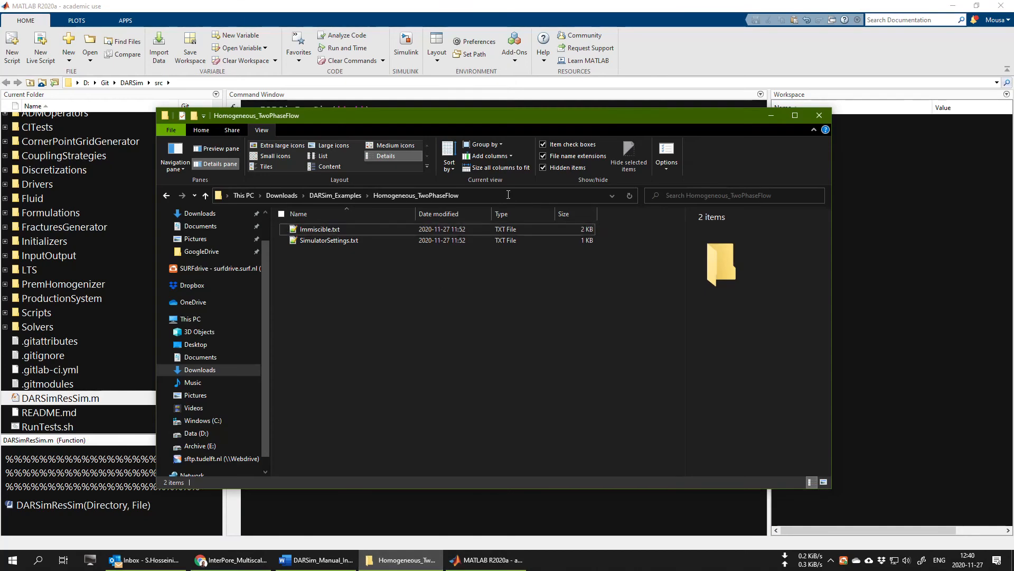
{"action": "left_click", "coordinate": [415, 196]}
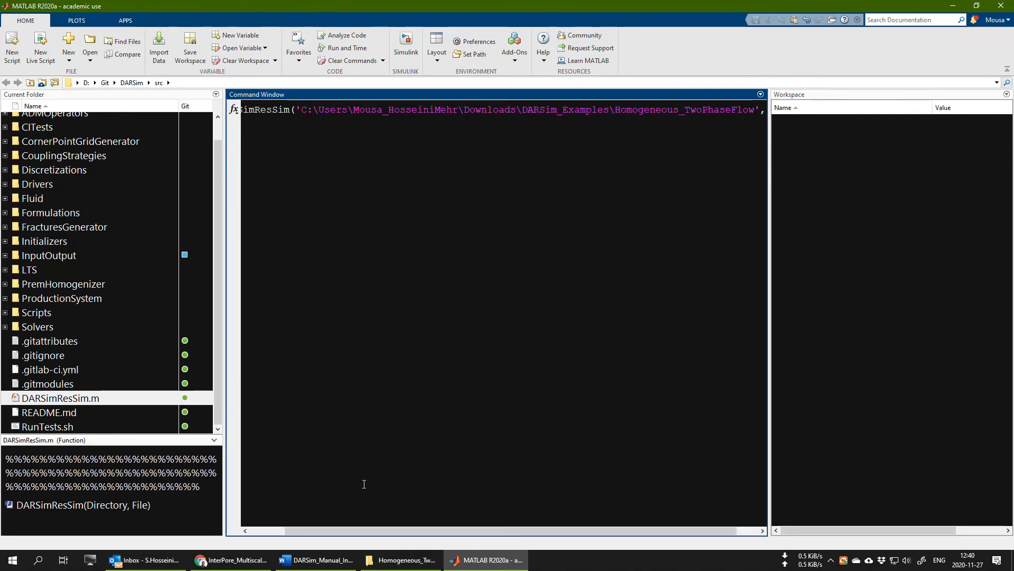
{"action": "type", "text": ",'');"}
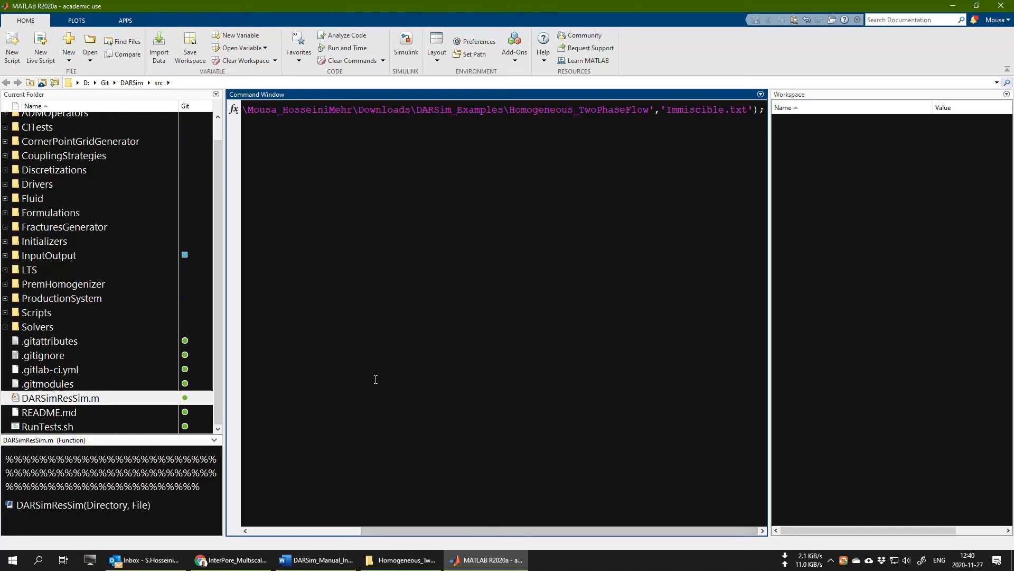
{"action": "mouse_move", "coordinate": [366, 438]}
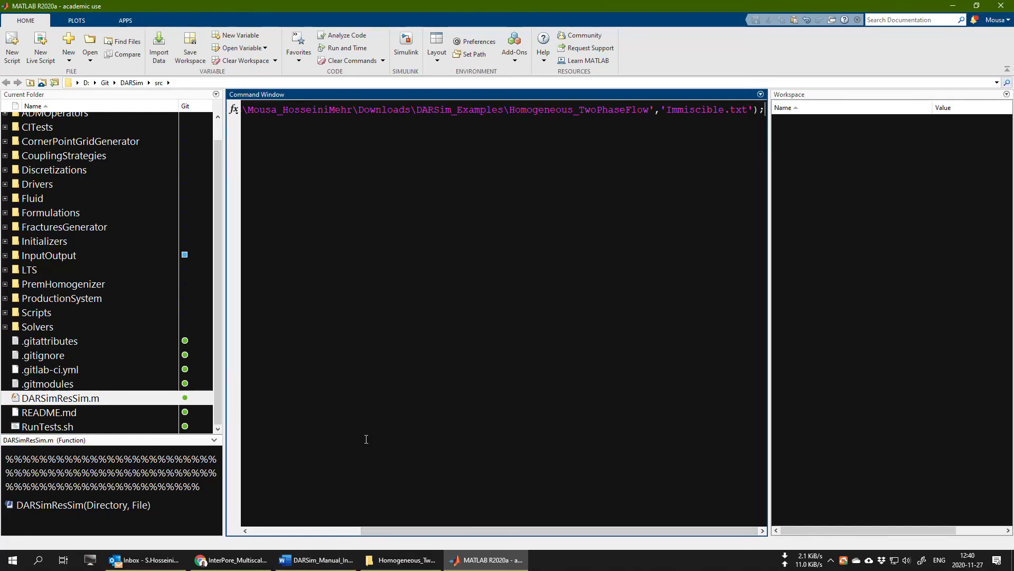
Step: Switch to the DARSim manual in Word at the first example test case
{"action": "left_click", "coordinate": [315, 560]}
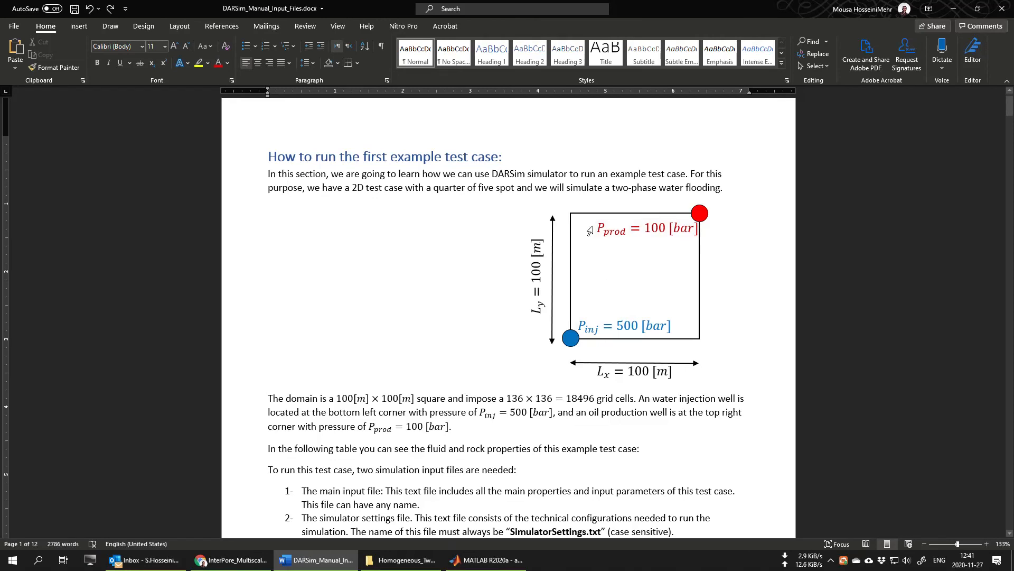
{"action": "mouse_move", "coordinate": [605, 270]}
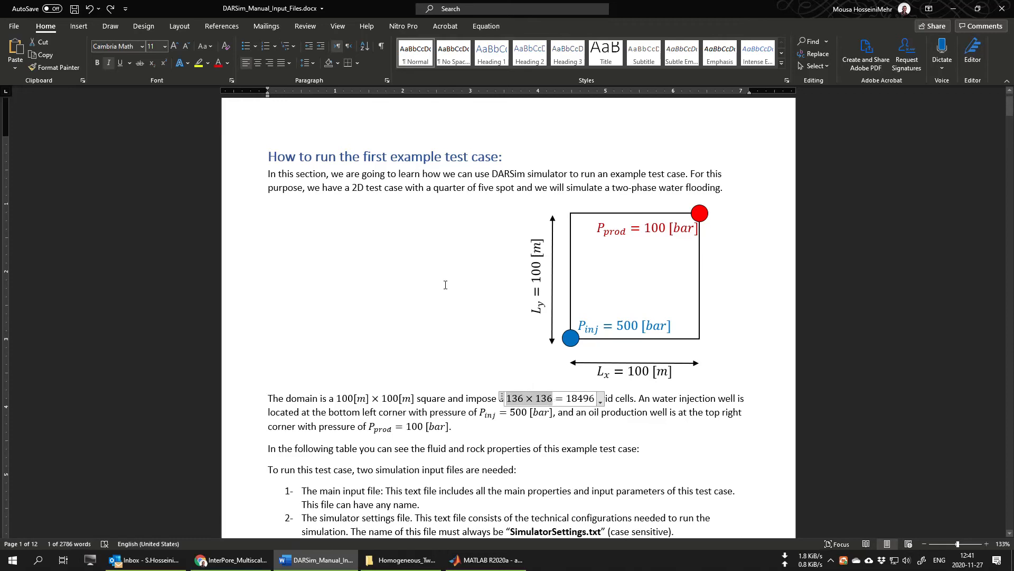
Step: Review the manual's 136 × 136 grid description, then return to the MATLAB command
{"action": "left_click", "coordinate": [445, 285]}
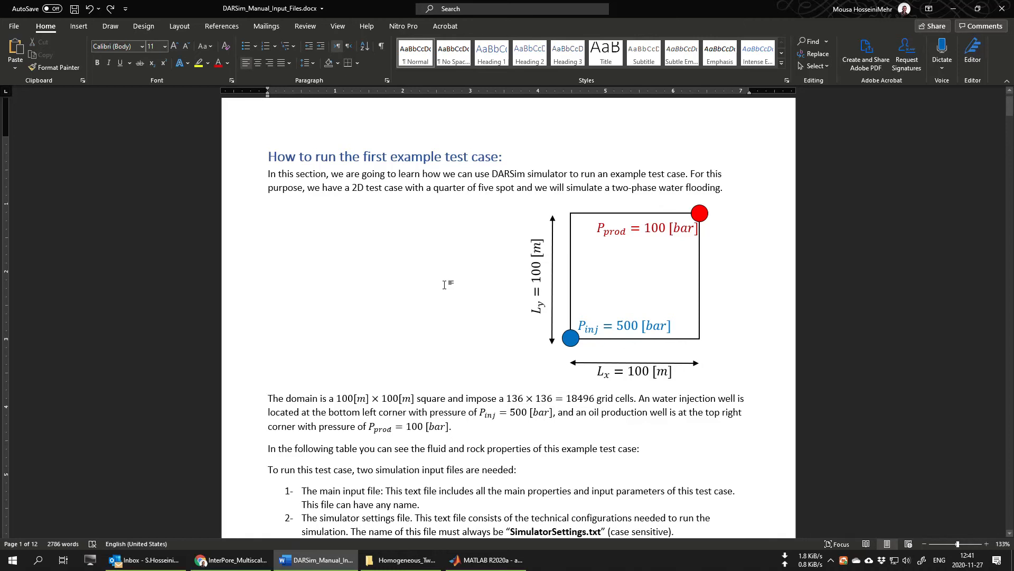
{"action": "left_click", "coordinate": [267, 270]}
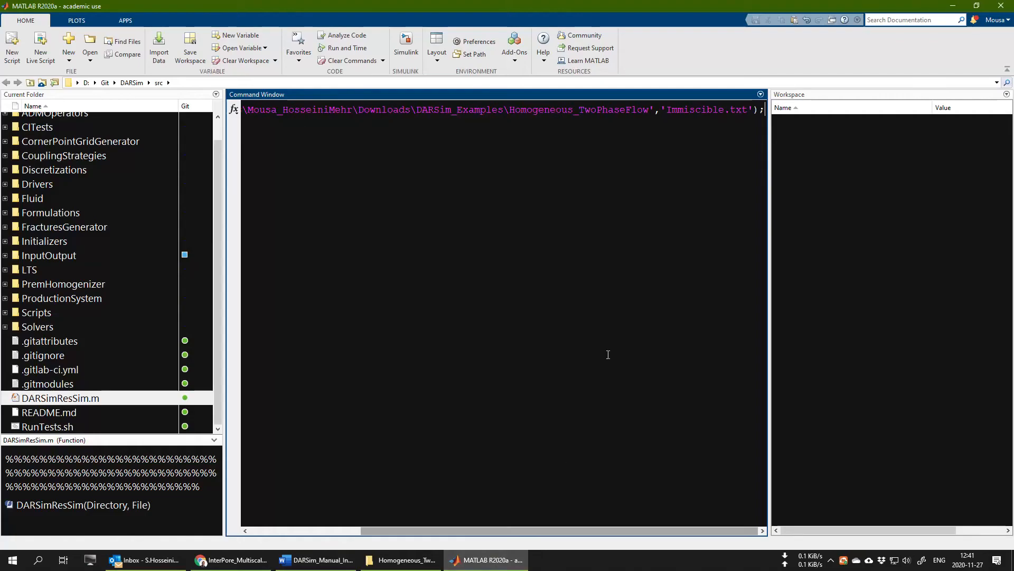
Step: Run DARSimResSim and follow the output to 500 days after 103 time-steps
{"action": "key", "text": "Return"}
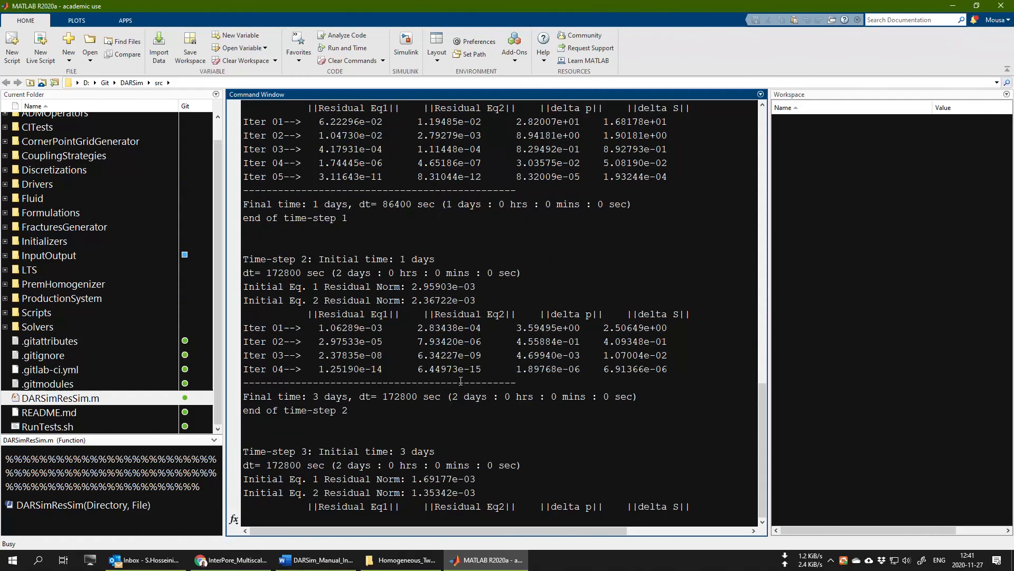
{"action": "scroll", "scroll_direction": "down", "scroll_amount": 3}
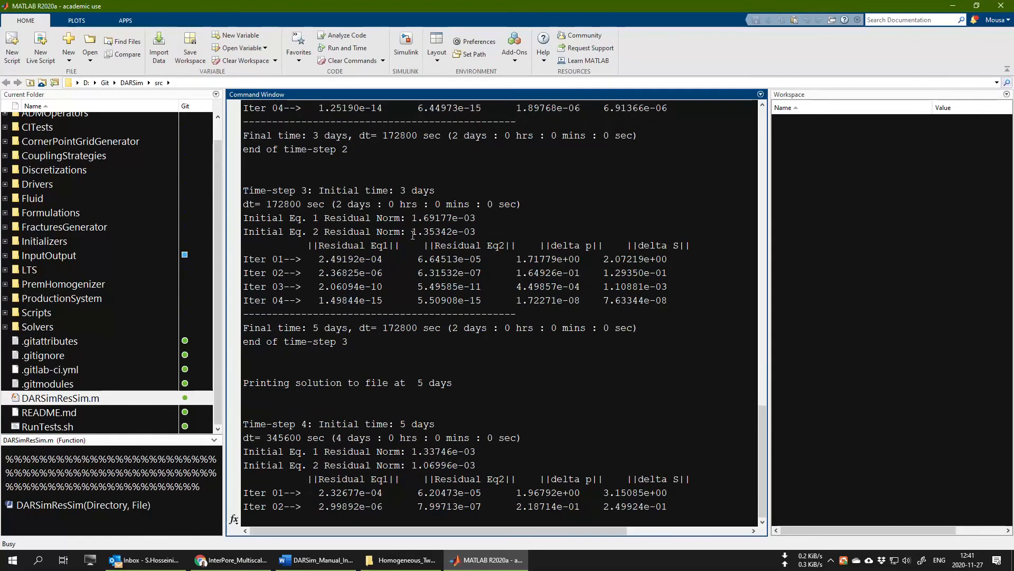
{"action": "scroll", "scroll_direction": "down", "scroll_amount": 3}
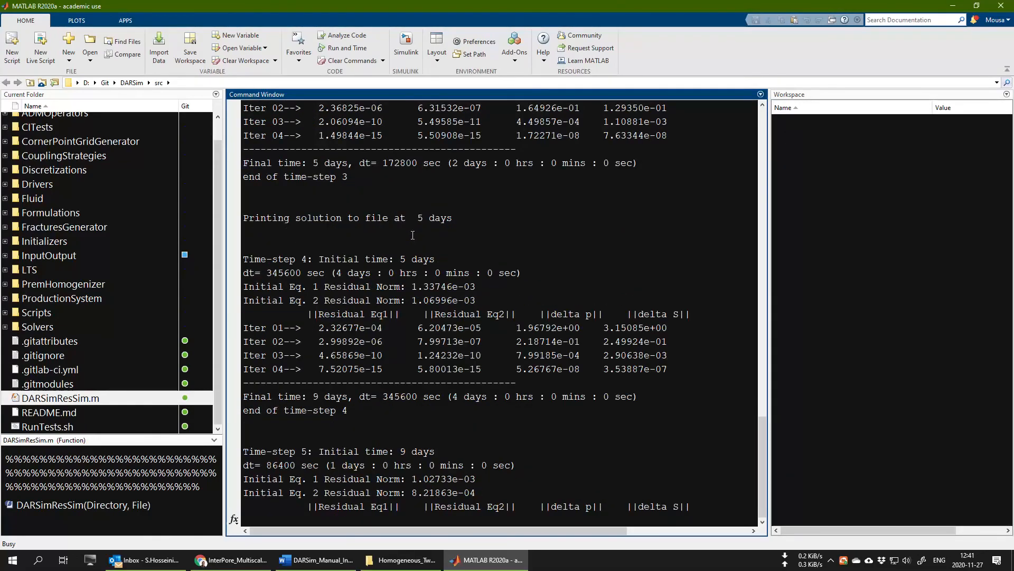
{"action": "scroll", "scroll_direction": "down", "scroll_amount": 3}
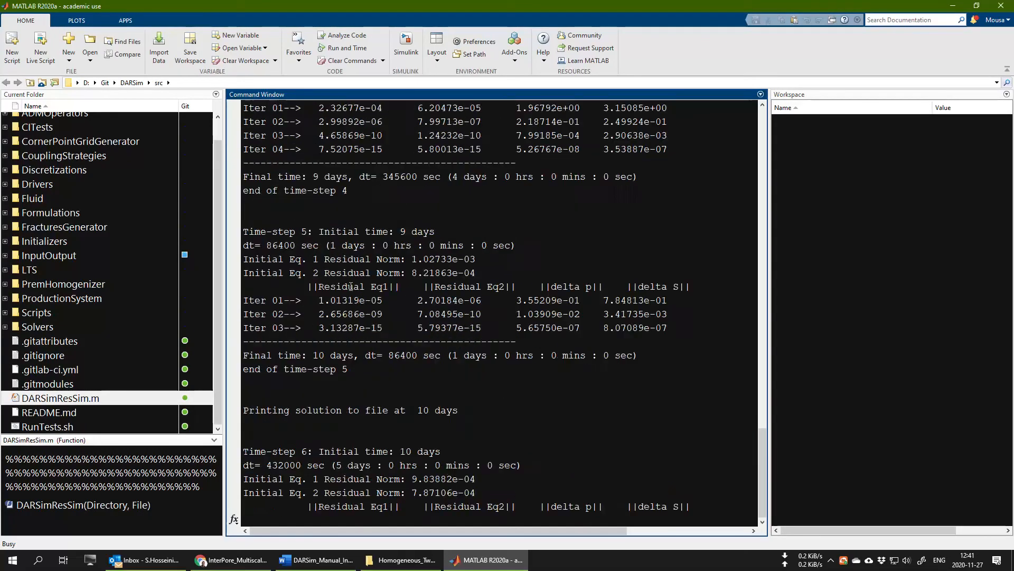
{"action": "scroll", "scroll_direction": "down", "scroll_amount": 3}
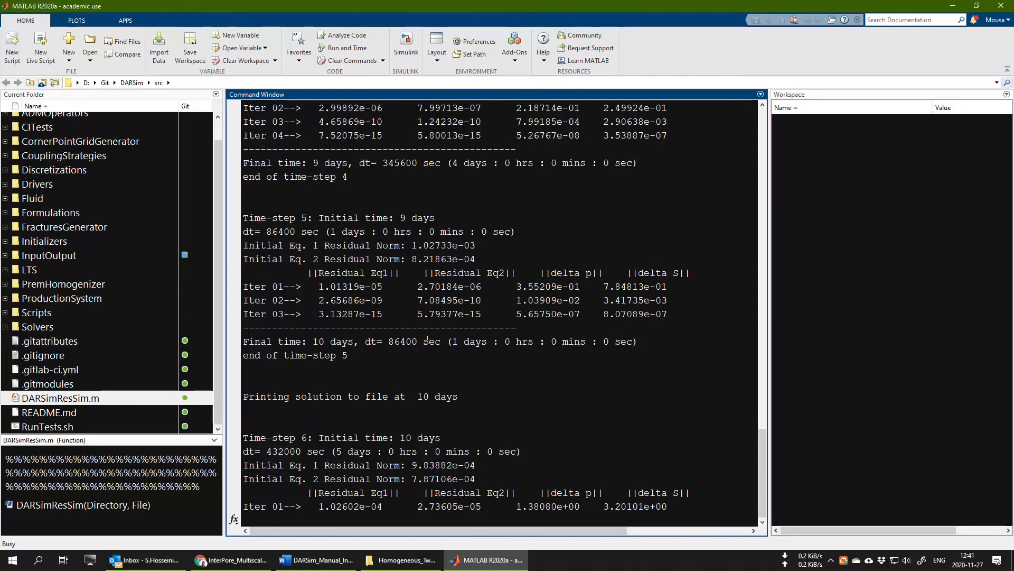
{"action": "scroll", "scroll_direction": "down", "scroll_amount": 3}
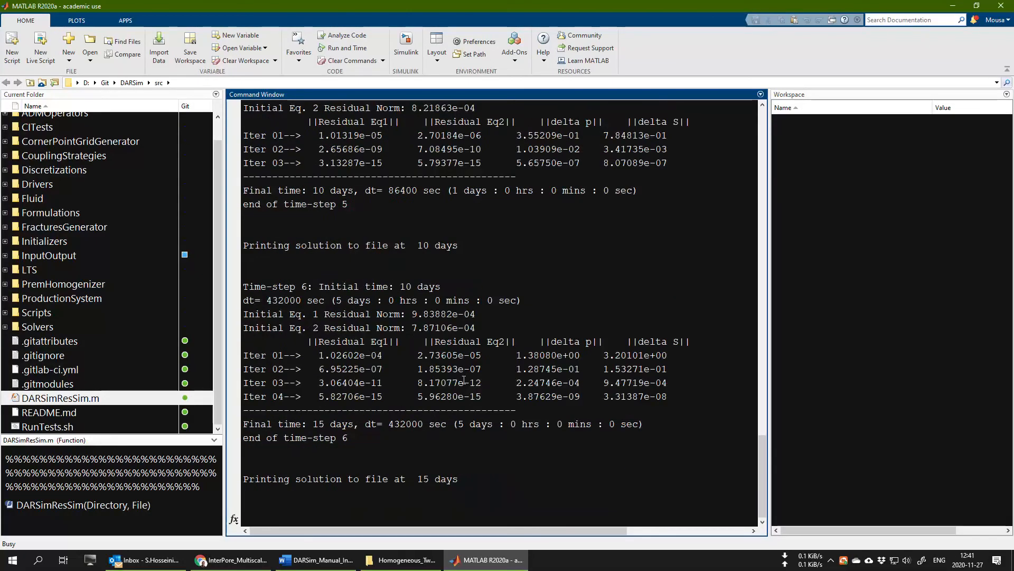
{"action": "scroll", "scroll_direction": "down", "scroll_amount": 3}
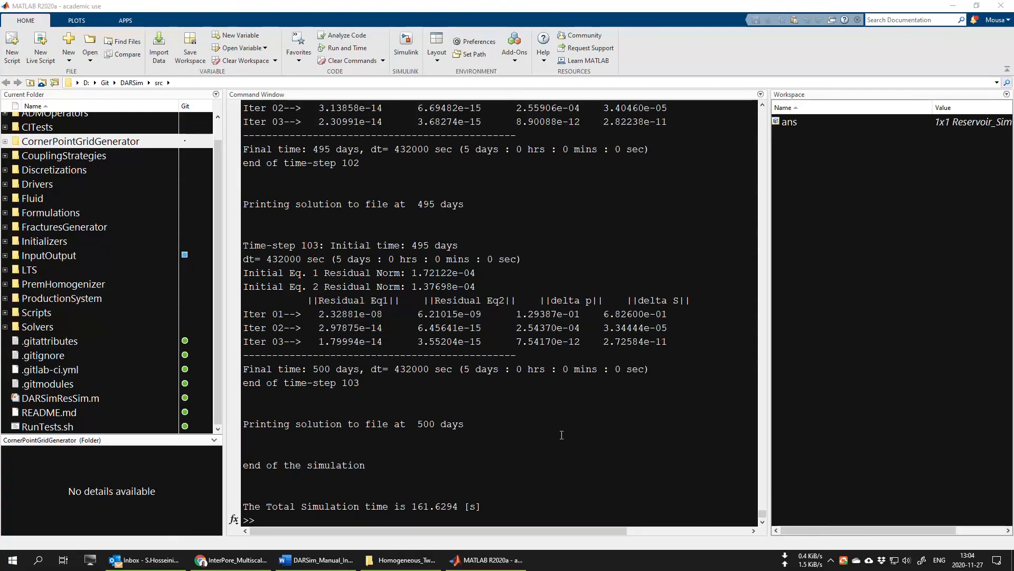
Step: Open the example's new Output folder and then its VTK results folder
{"action": "left_click", "coordinate": [403, 559]}
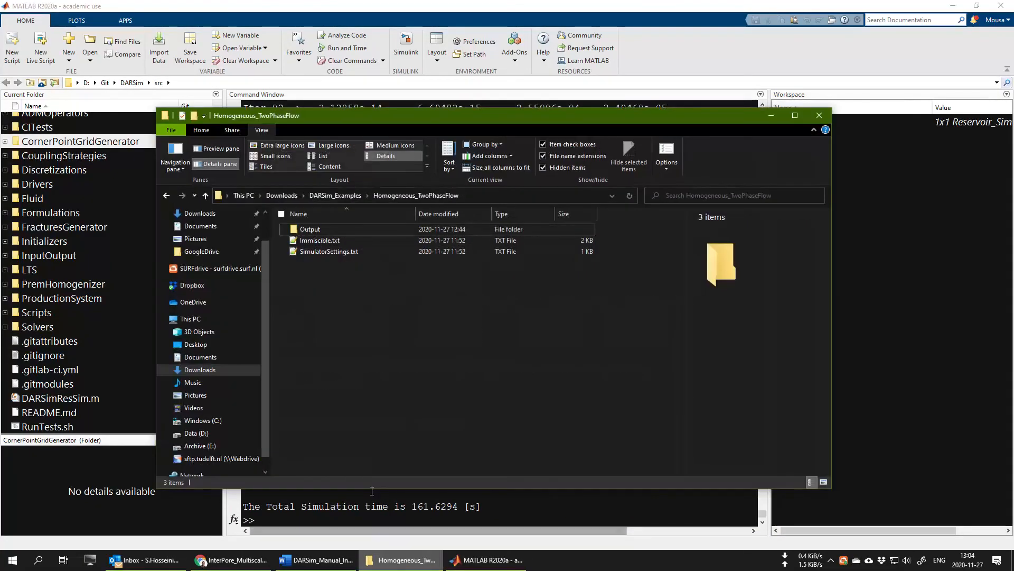
{"action": "left_click", "coordinate": [309, 229]}
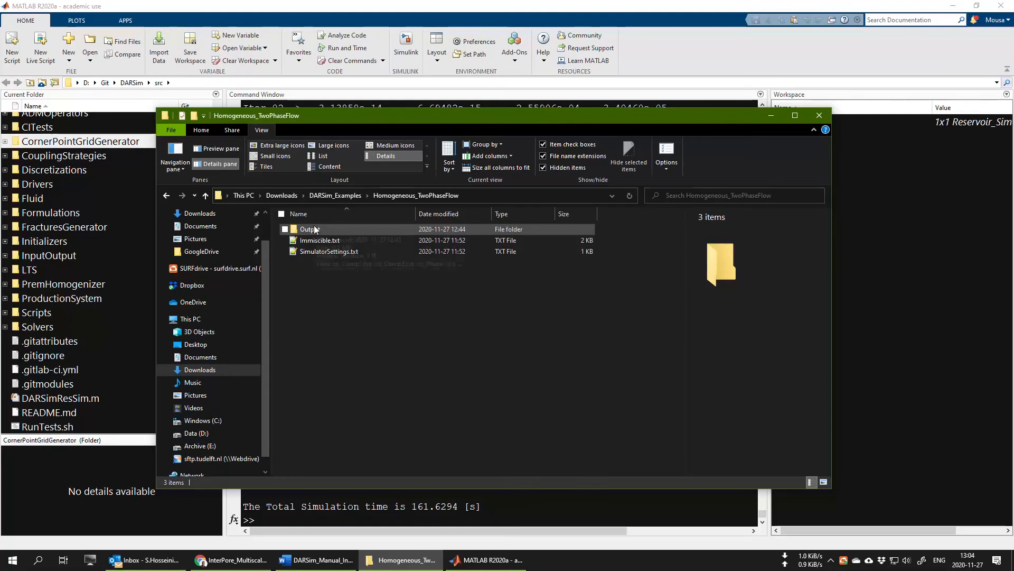
{"action": "double_click", "coordinate": [311, 229]}
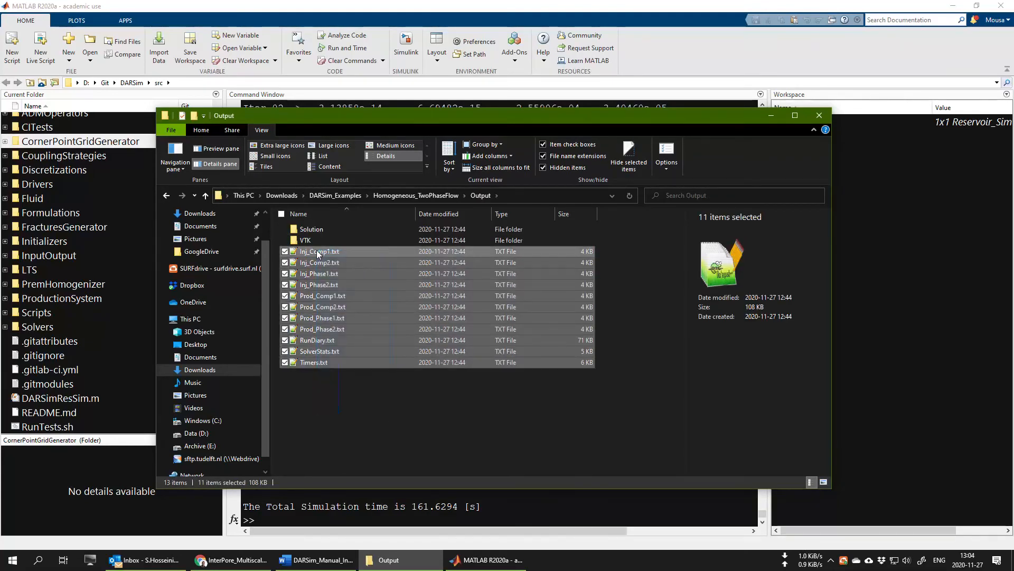
{"action": "mouse_move", "coordinate": [318, 251]}
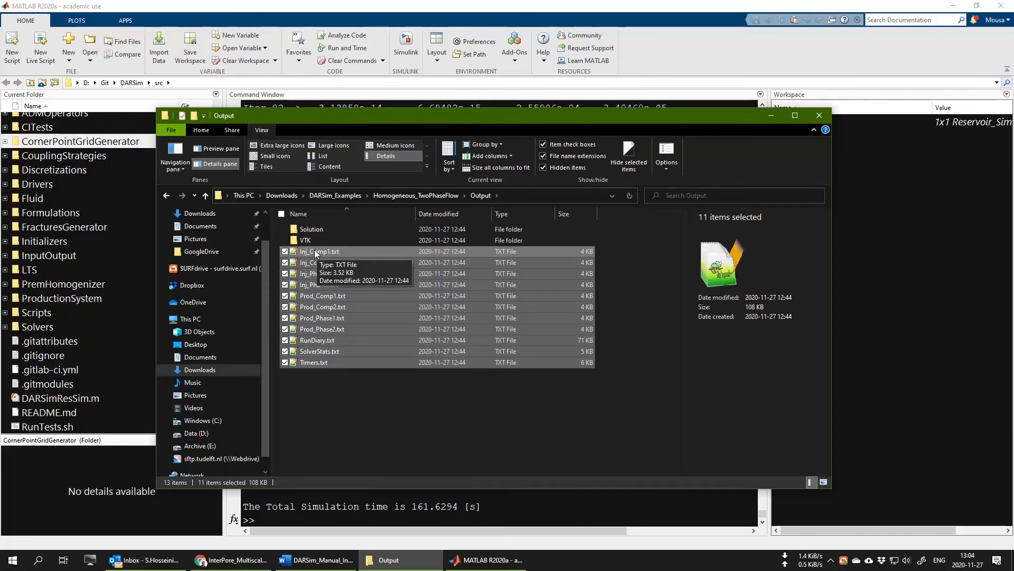
{"action": "double_click", "coordinate": [306, 240]}
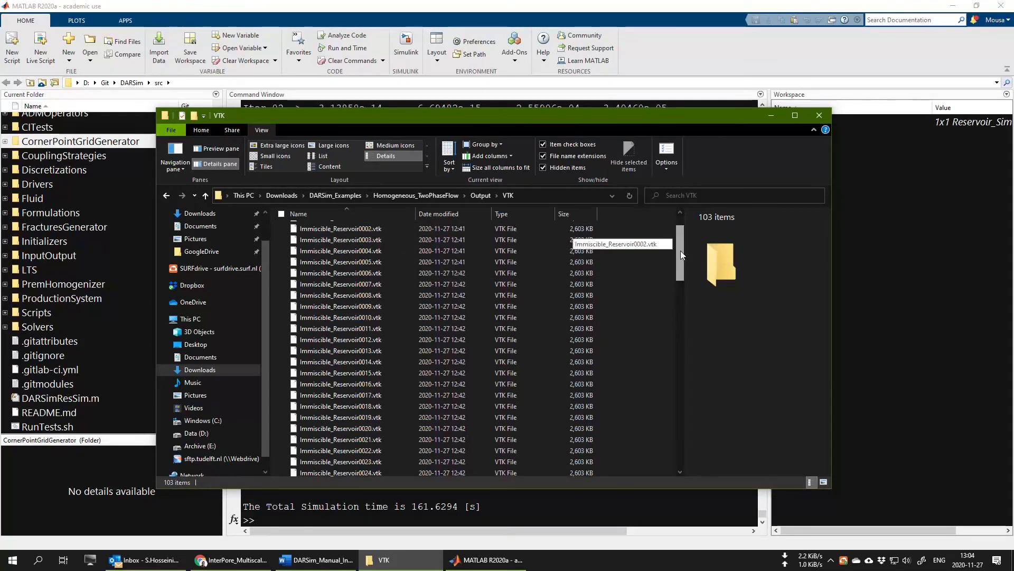
Step: Scroll through the Immiscible_Reservoir0000–0100 .vtk files, then switch to the ParaView website
{"action": "scroll", "scroll_direction": "up", "scroll_amount": 3}
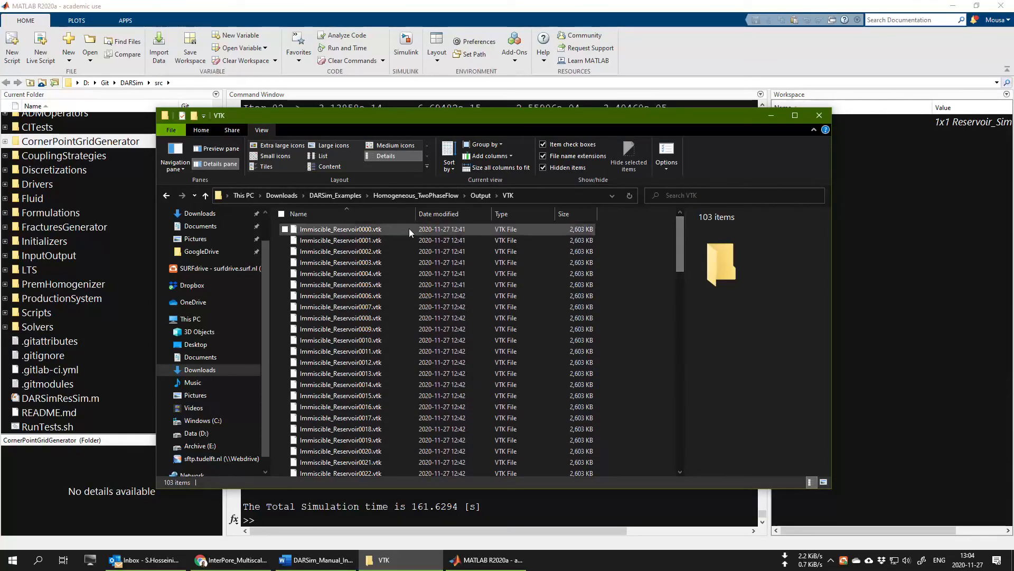
{"action": "left_click", "coordinate": [340, 229]}
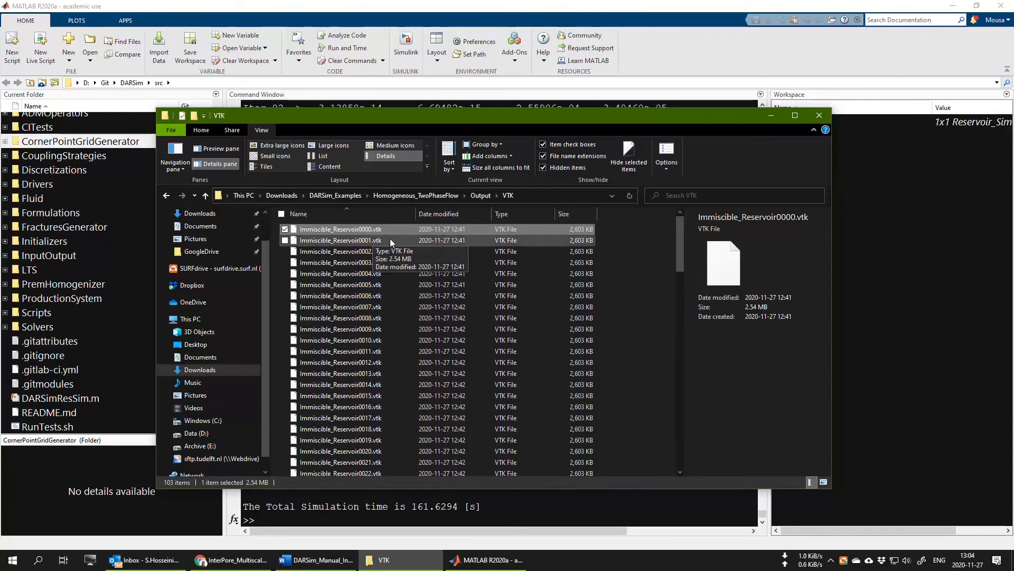
{"action": "scroll", "scroll_direction": "down", "scroll_amount": 3}
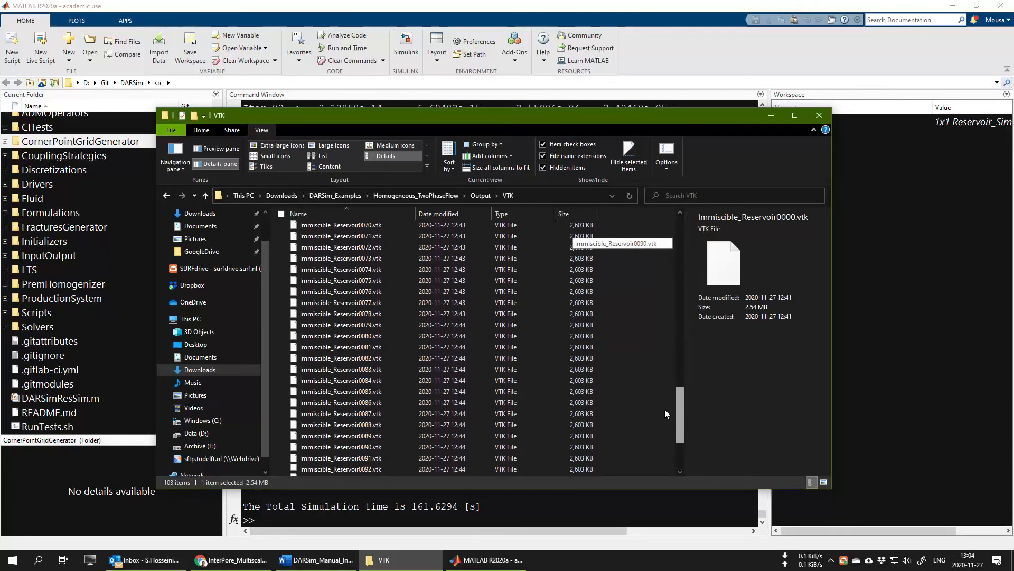
{"action": "scroll", "scroll_direction": "down", "scroll_amount": 3}
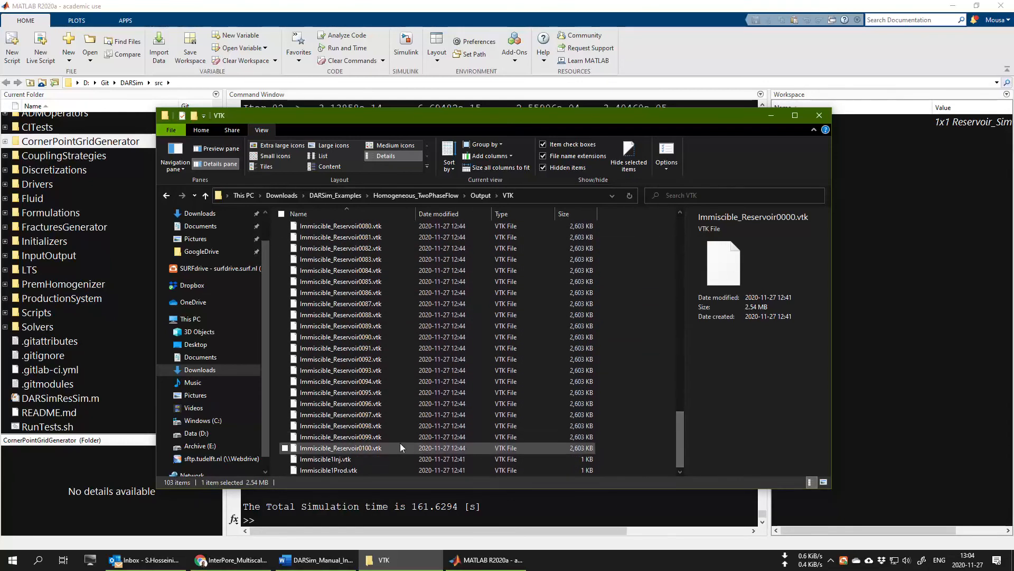
{"action": "scroll", "scroll_direction": "up", "scroll_amount": 3}
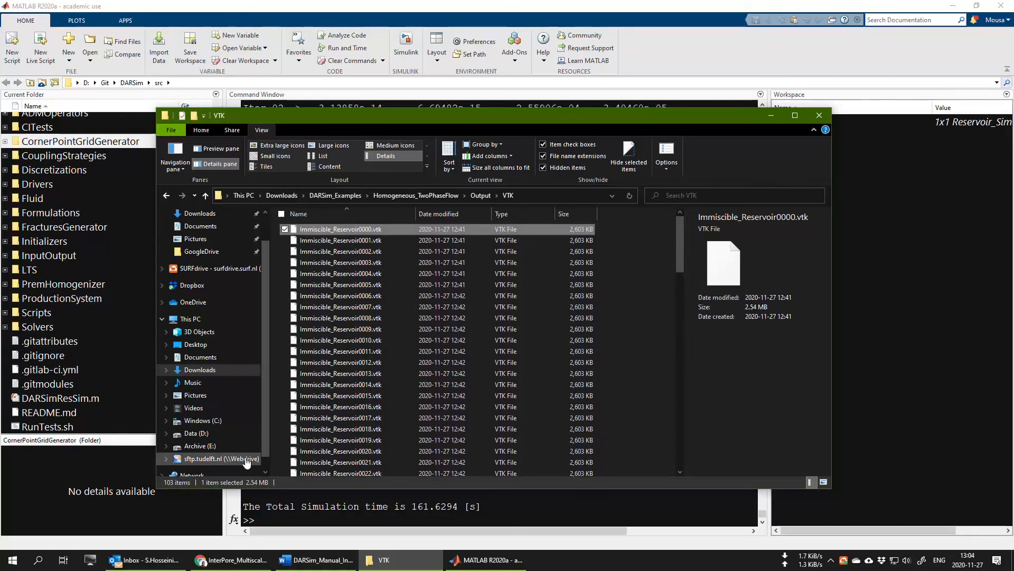
{"action": "left_click", "coordinate": [230, 559]}
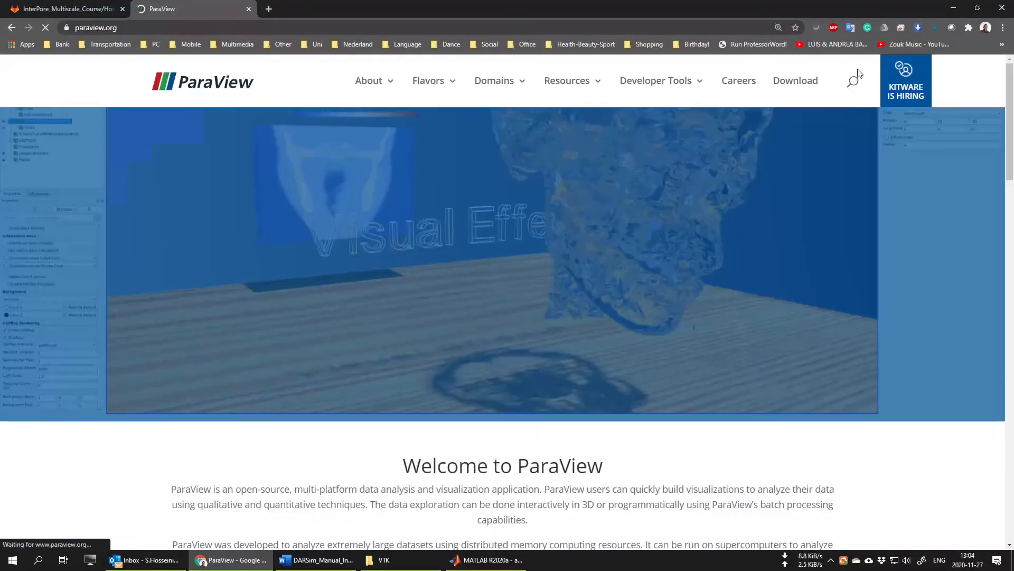
Step: Go to the ParaView Download page showing the v5.9 release files
{"action": "left_click", "coordinate": [795, 80]}
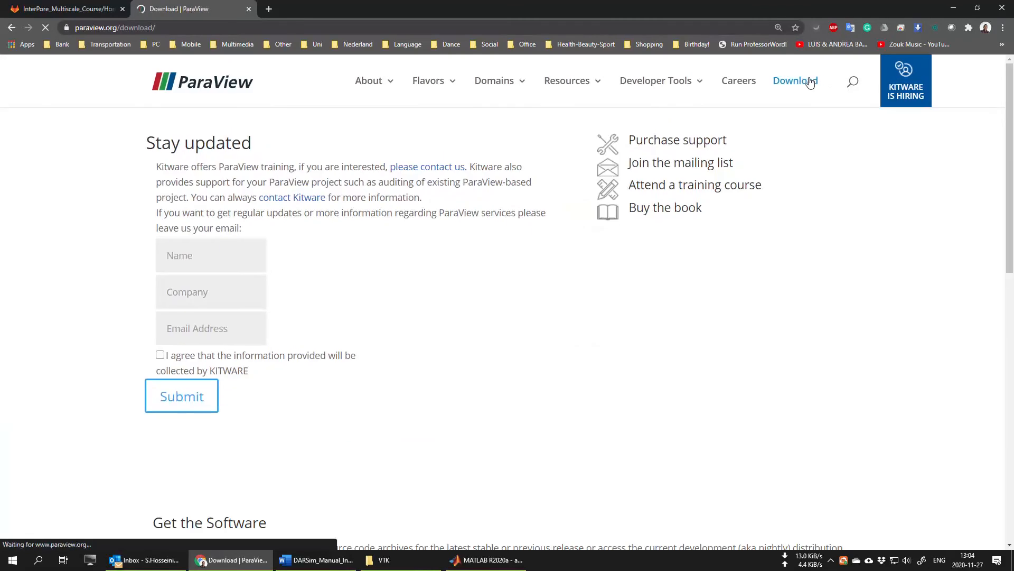
{"action": "scroll", "scroll_direction": "down", "scroll_amount": 3}
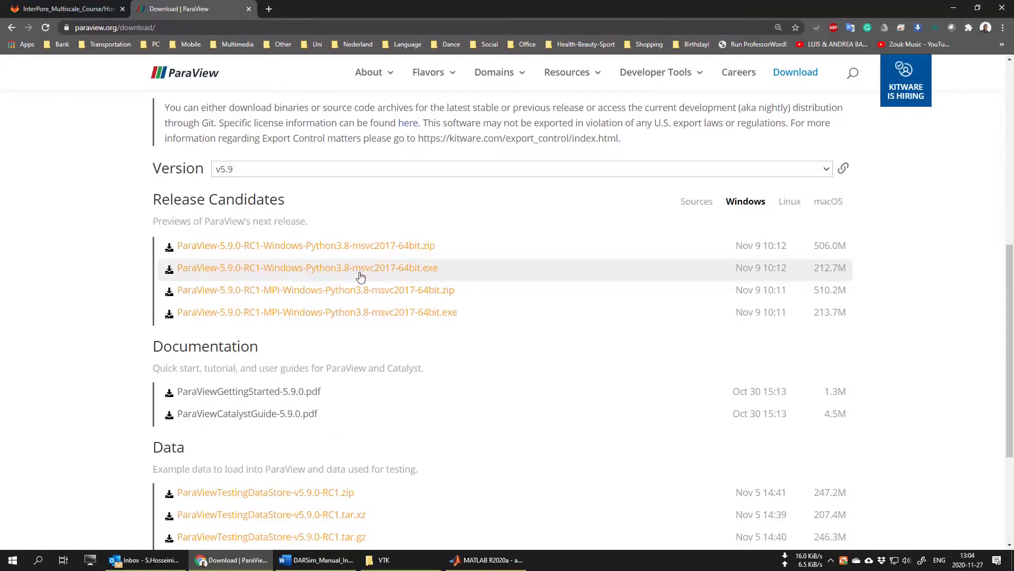
{"action": "mouse_move", "coordinate": [579, 193]}
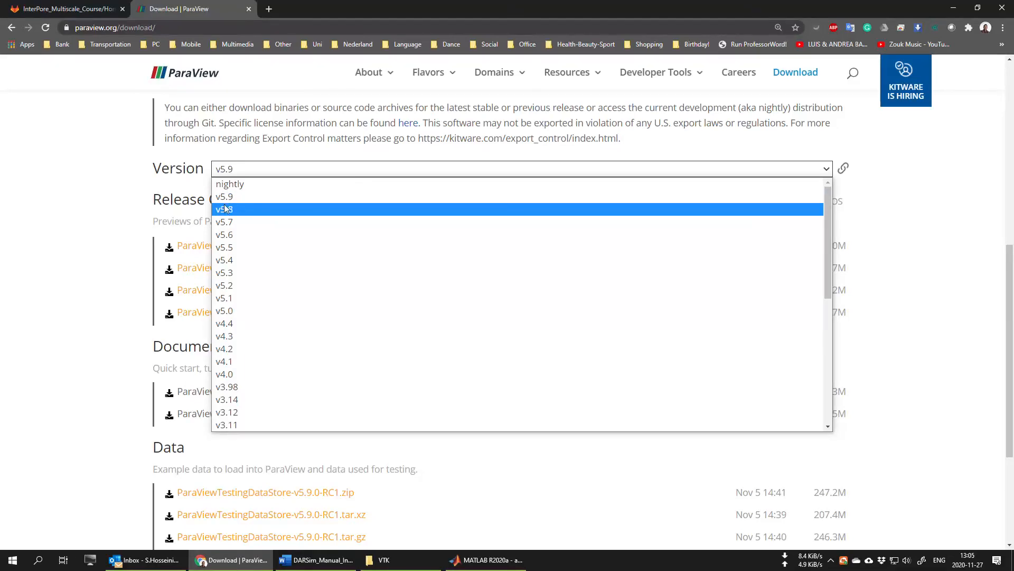
{"action": "mouse_move", "coordinate": [241, 209]}
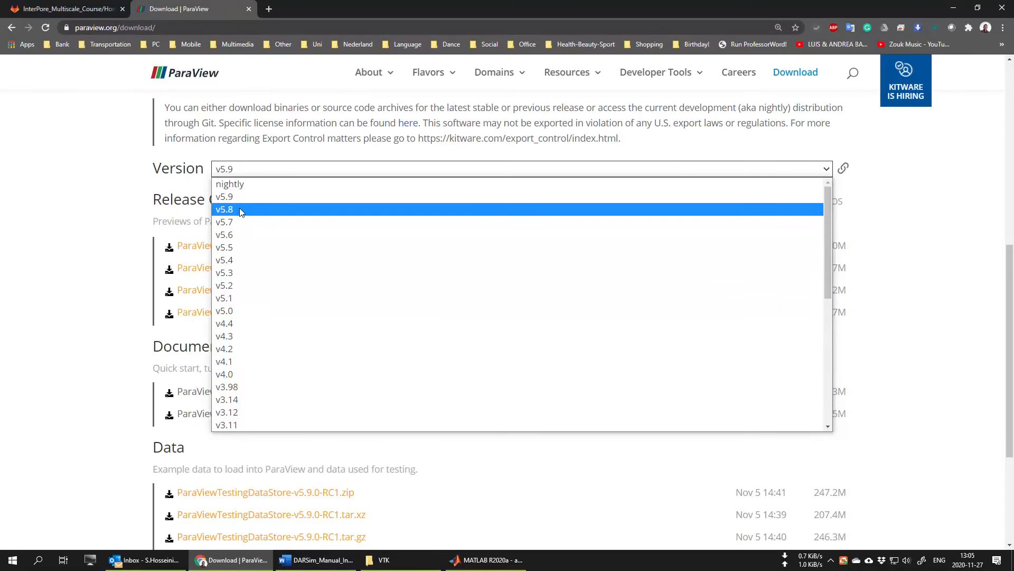
Step: Show the ParaView v5.8 Windows downloads, then bring up the Start menu
{"action": "left_click", "coordinate": [224, 209]}
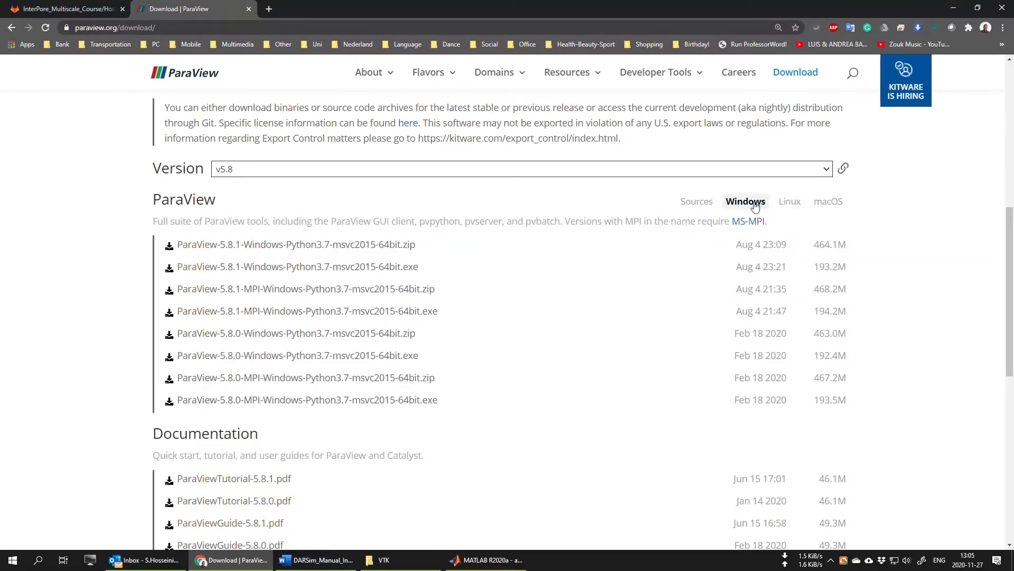
{"action": "mouse_move", "coordinate": [827, 201]}
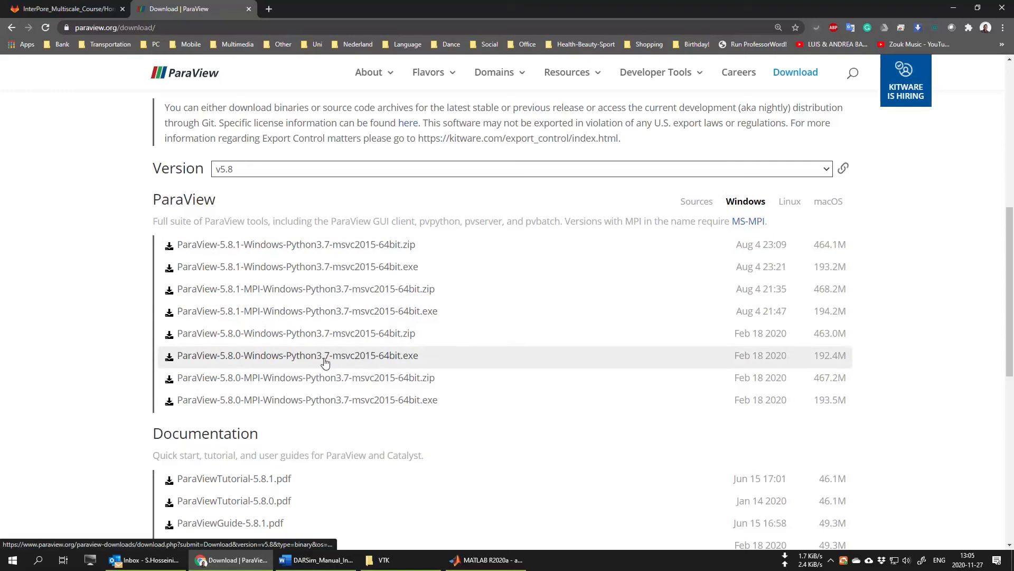
{"action": "mouse_move", "coordinate": [234, 360]}
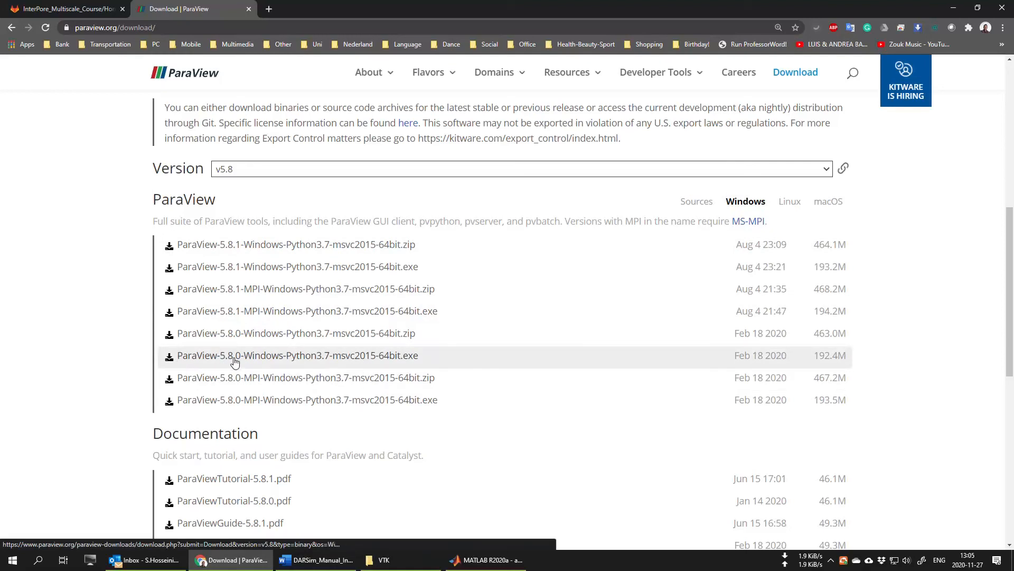
{"action": "mouse_move", "coordinate": [278, 361]}
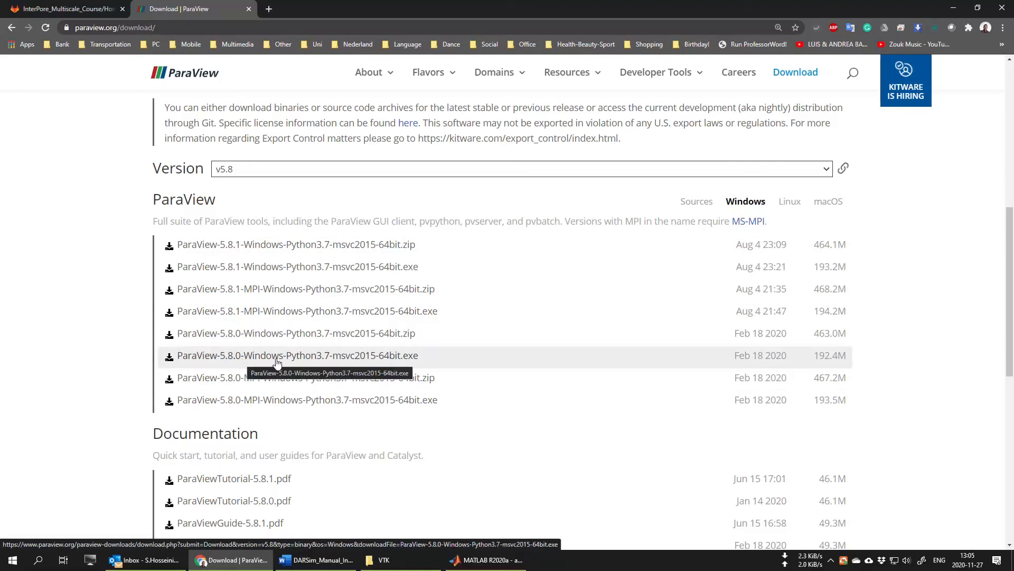
{"action": "mouse_move", "coordinate": [329, 362]}
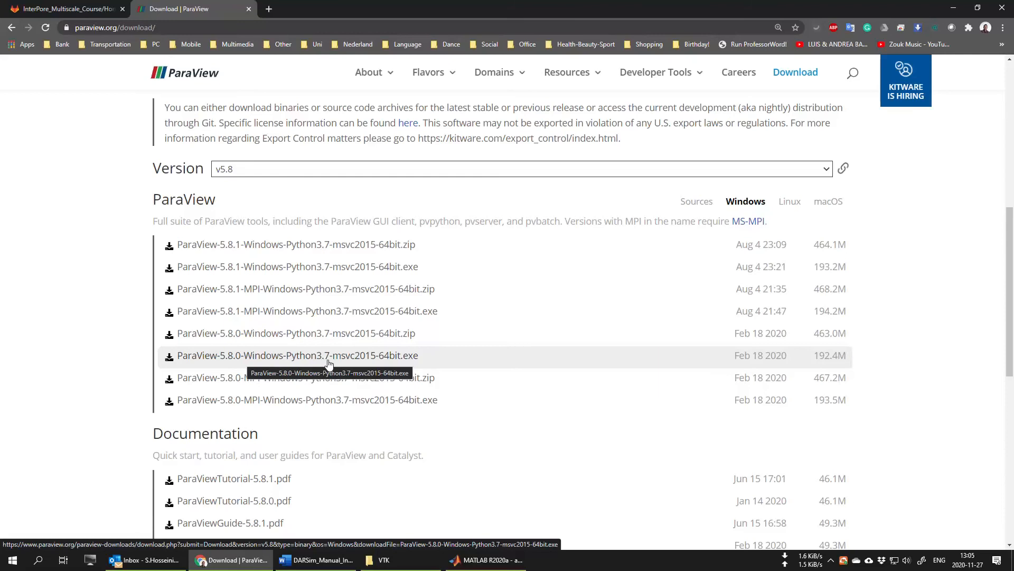
{"action": "mouse_move", "coordinate": [420, 358]}
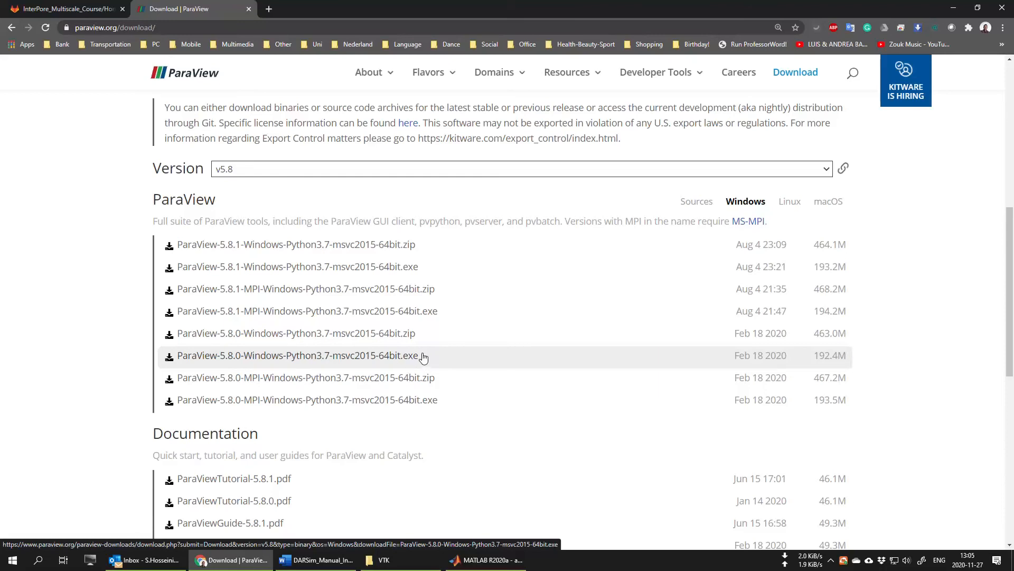
{"action": "mouse_move", "coordinate": [420, 352]}
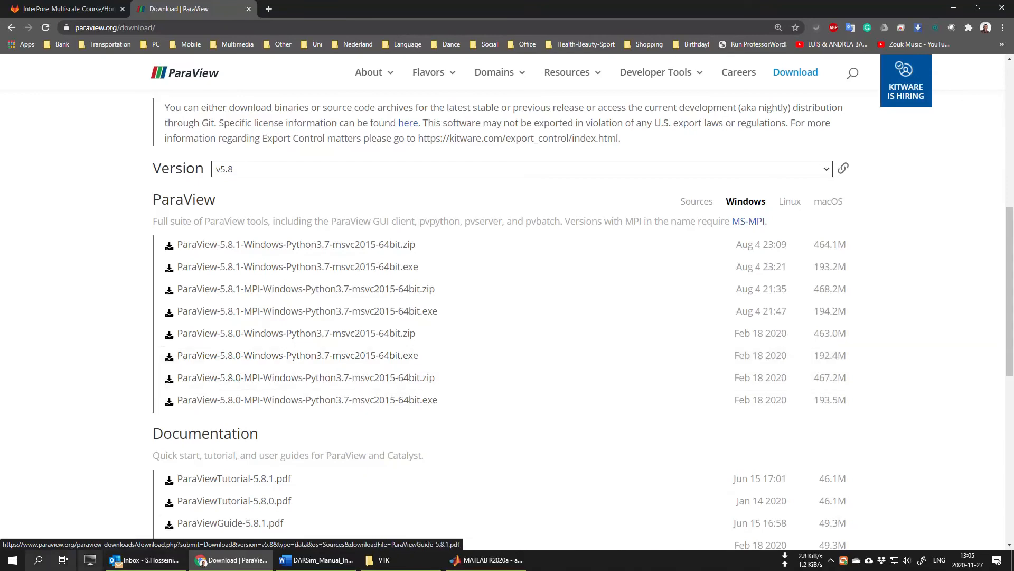
{"action": "left_click", "coordinate": [12, 560]}
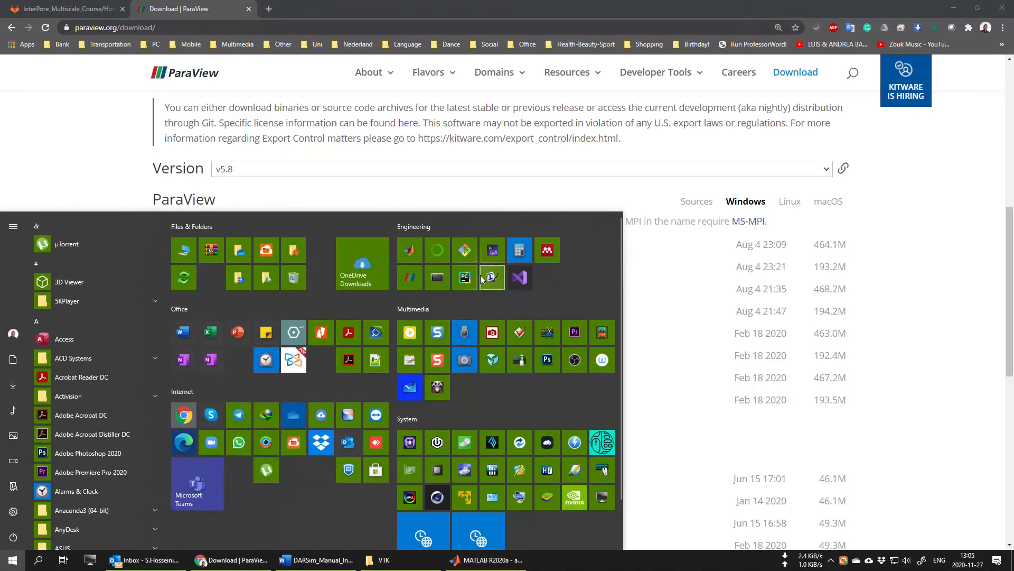
{"action": "mouse_move", "coordinate": [410, 277]}
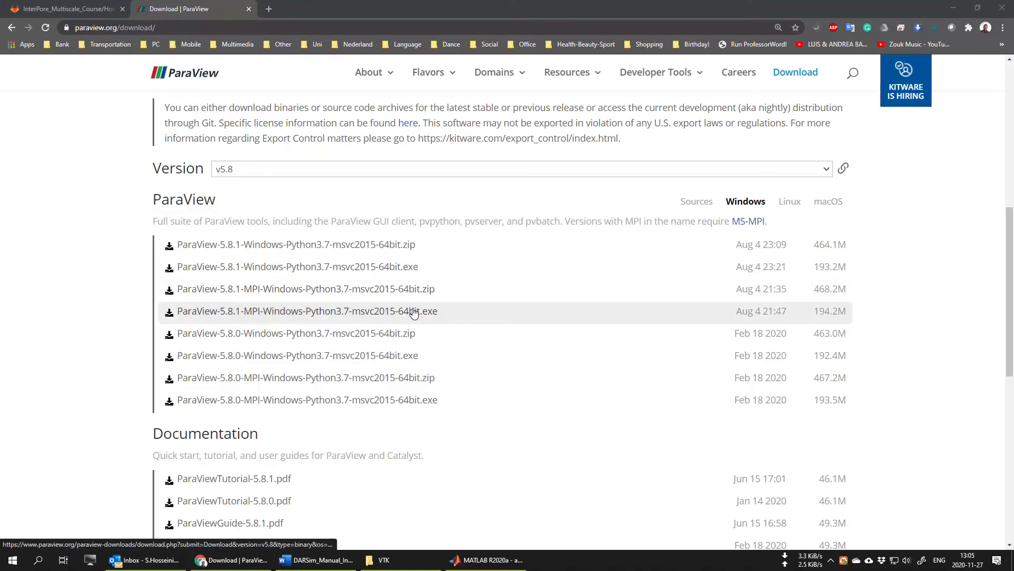
Step: Launch ParaView 5.8.0 from the Windows Start menu and bring up its window
{"action": "left_click", "coordinate": [570, 560]}
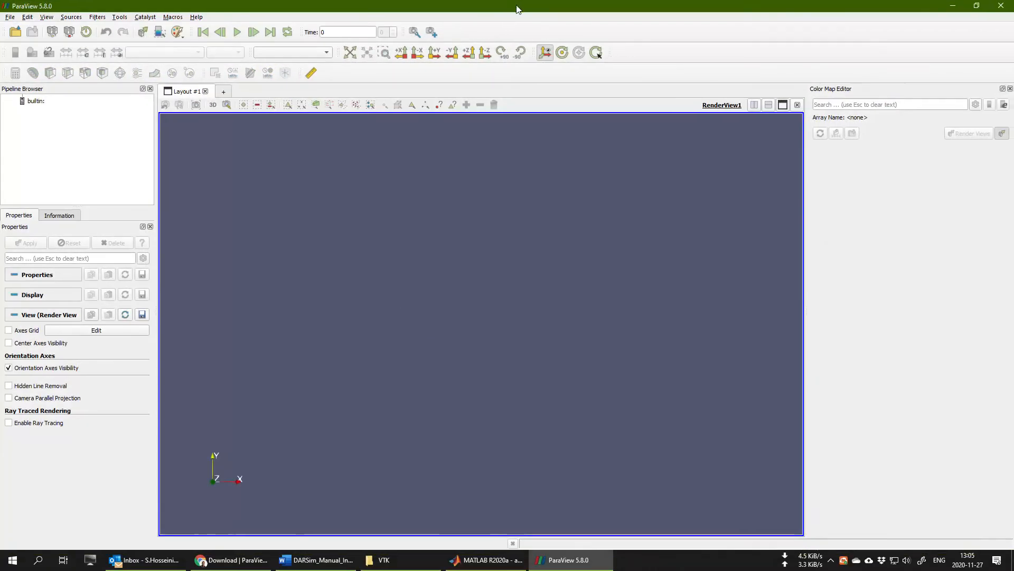
{"action": "mouse_move", "coordinate": [474, 279]}
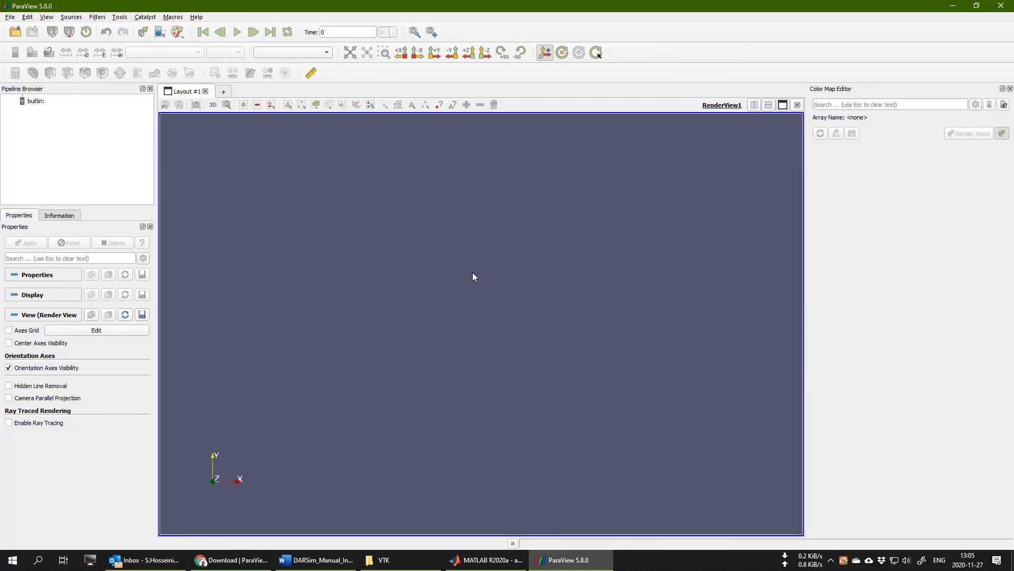
{"action": "mouse_move", "coordinate": [472, 255]}
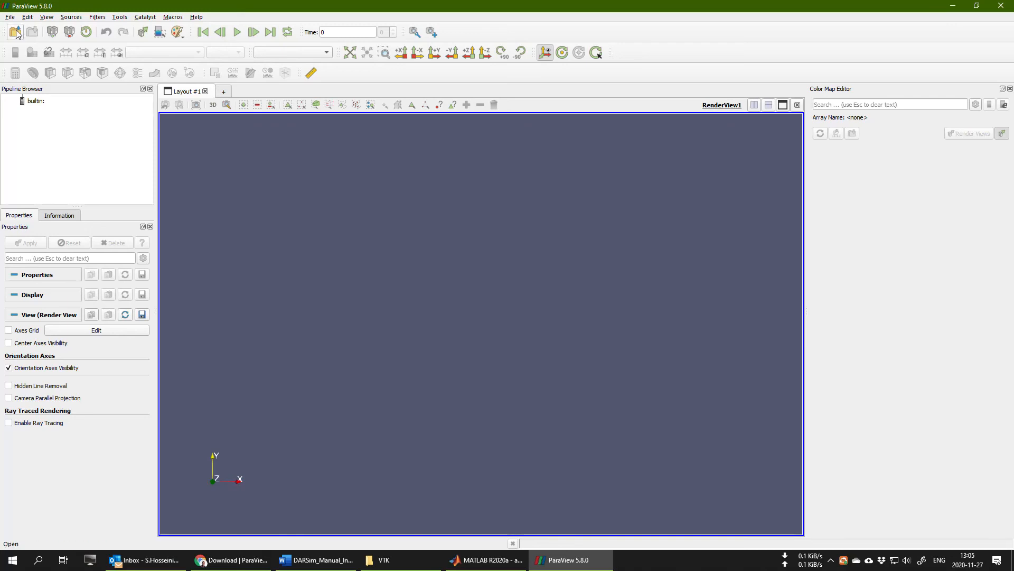
Step: Browse the Open File dialog through Downloads/DARSim_Examples to Homogeneous_TwoPhaseFlow/Output
{"action": "left_click", "coordinate": [14, 32]}
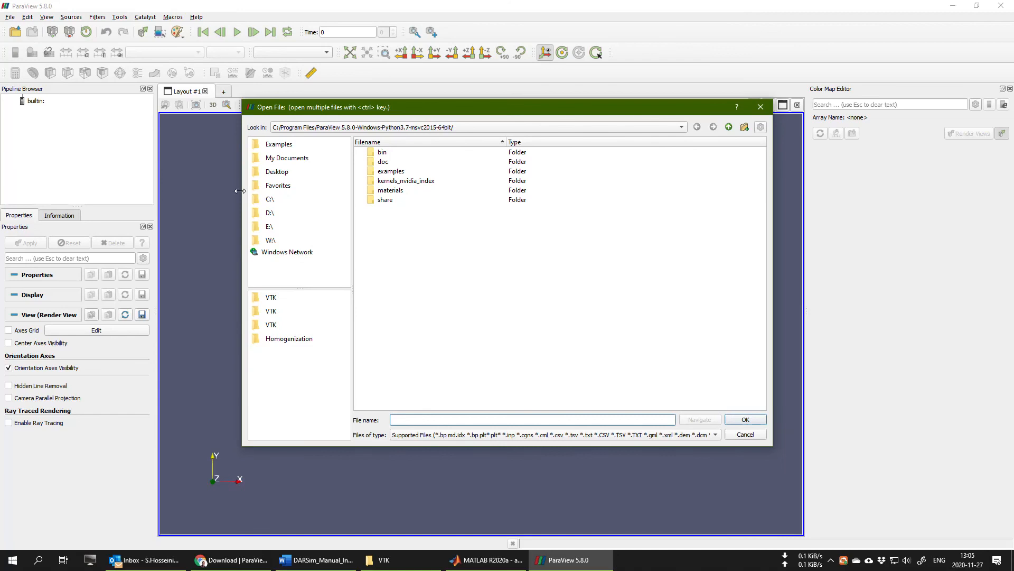
{"action": "mouse_move", "coordinate": [309, 208]}
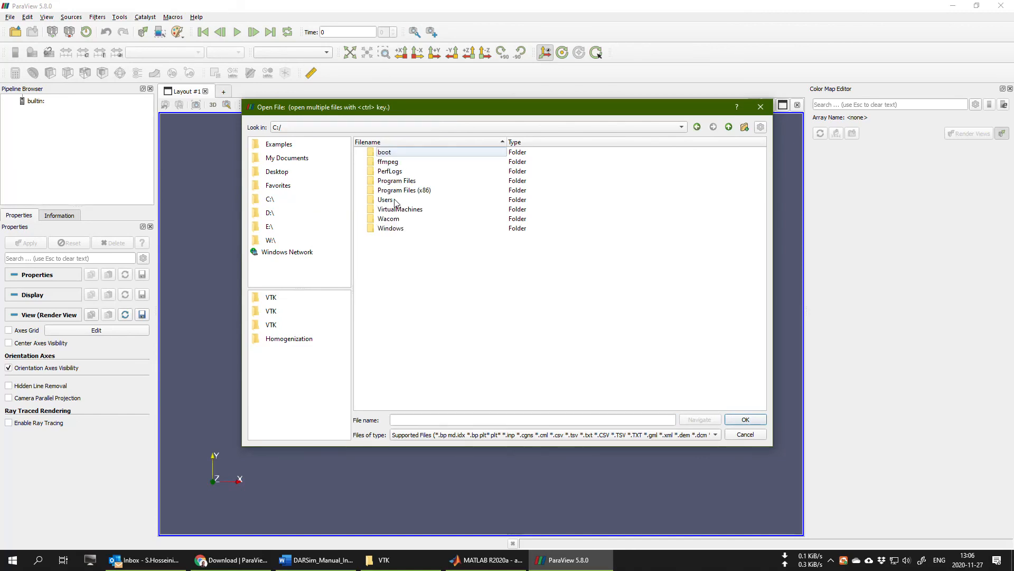
{"action": "double_click", "coordinate": [385, 199]}
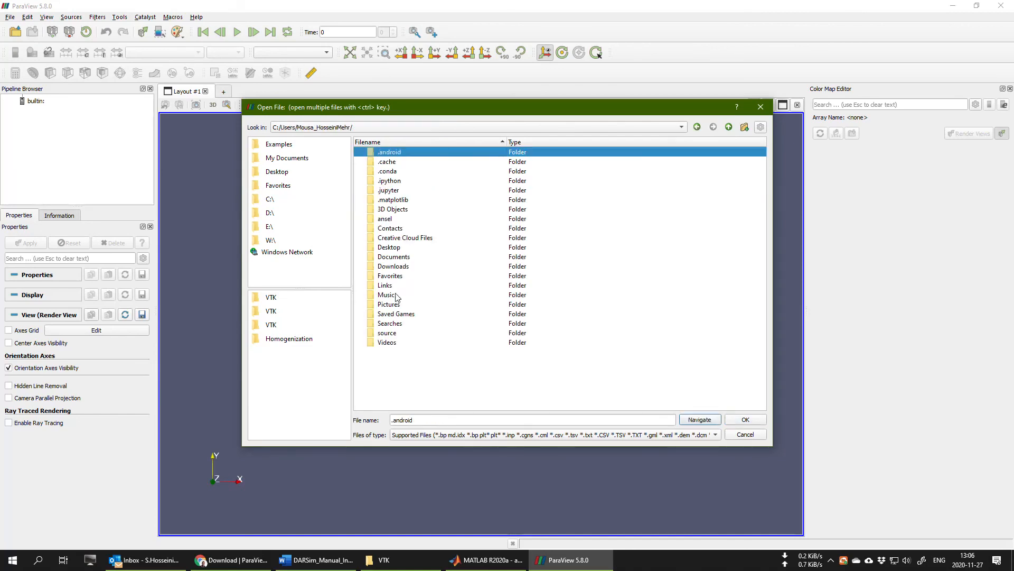
{"action": "double_click", "coordinate": [393, 265]}
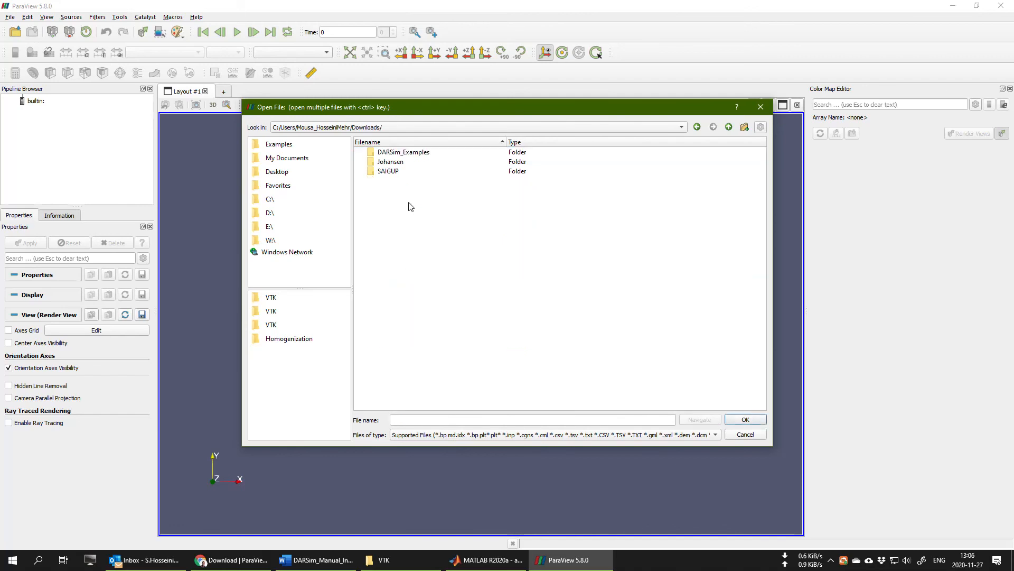
{"action": "double_click", "coordinate": [403, 152]}
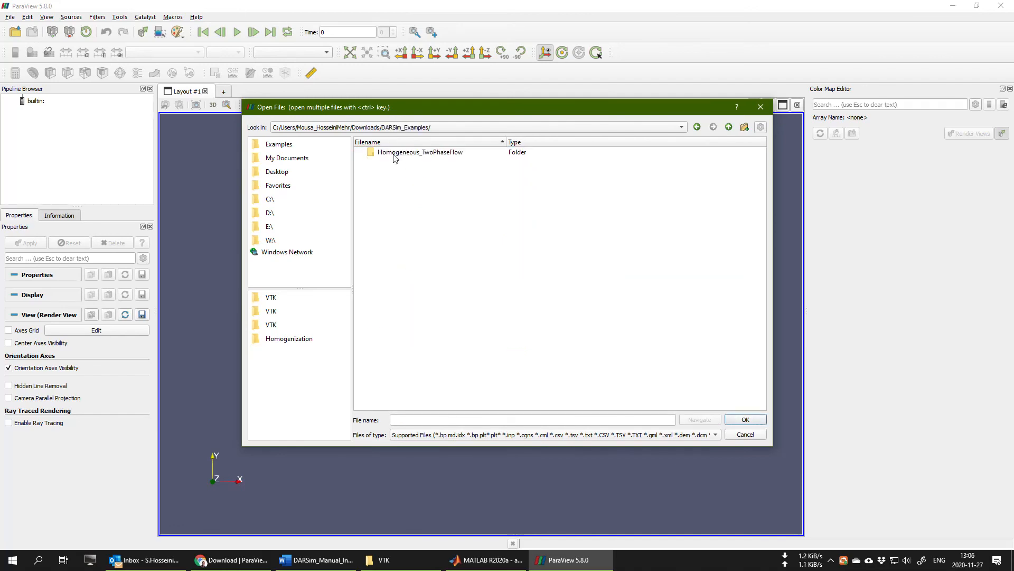
{"action": "double_click", "coordinate": [419, 151]}
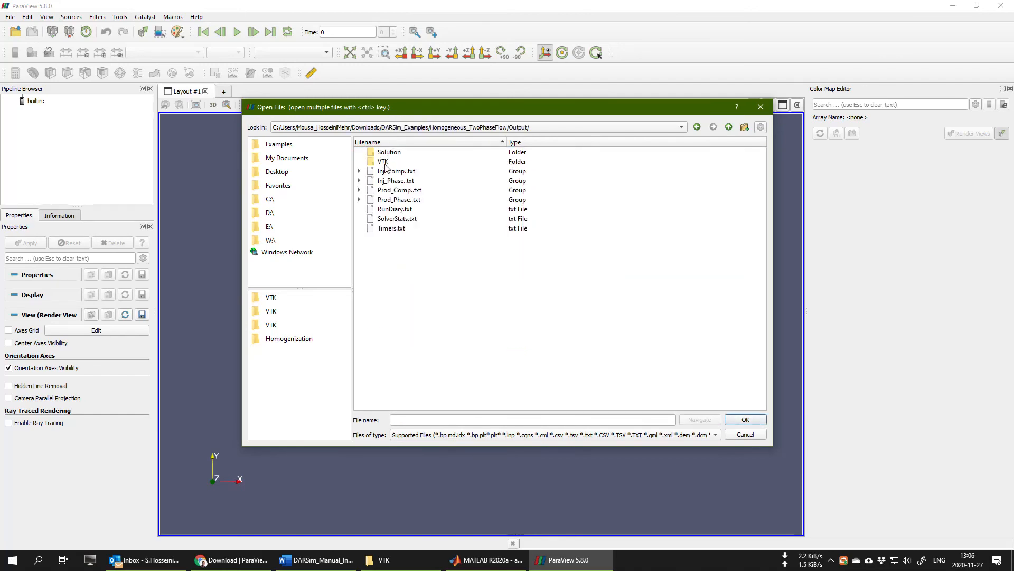
Step: Open the VTK folder and load the Immiscible_Reservoir..vtk timestep group
{"action": "double_click", "coordinate": [383, 162]}
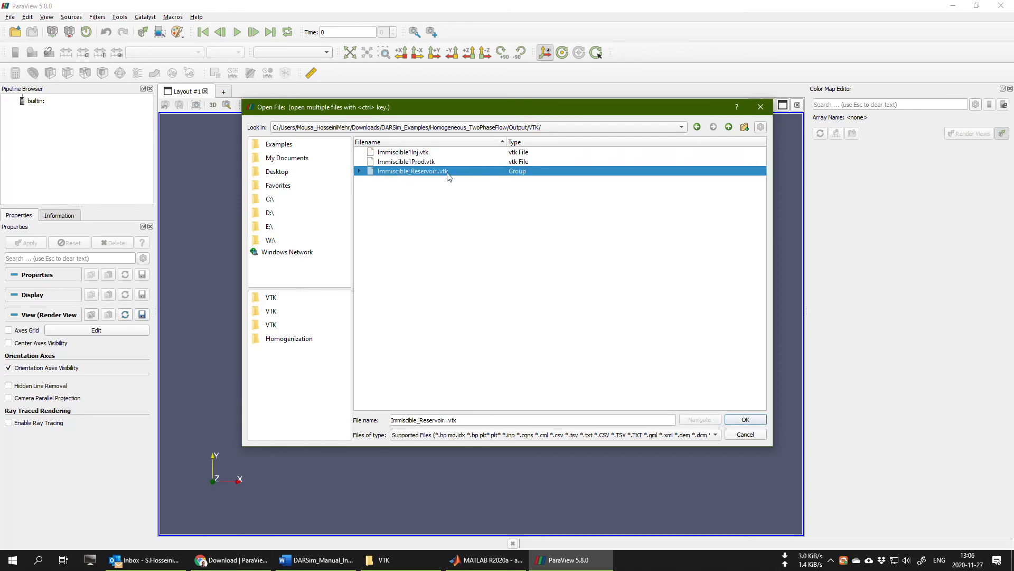
{"action": "left_click", "coordinate": [359, 170]}
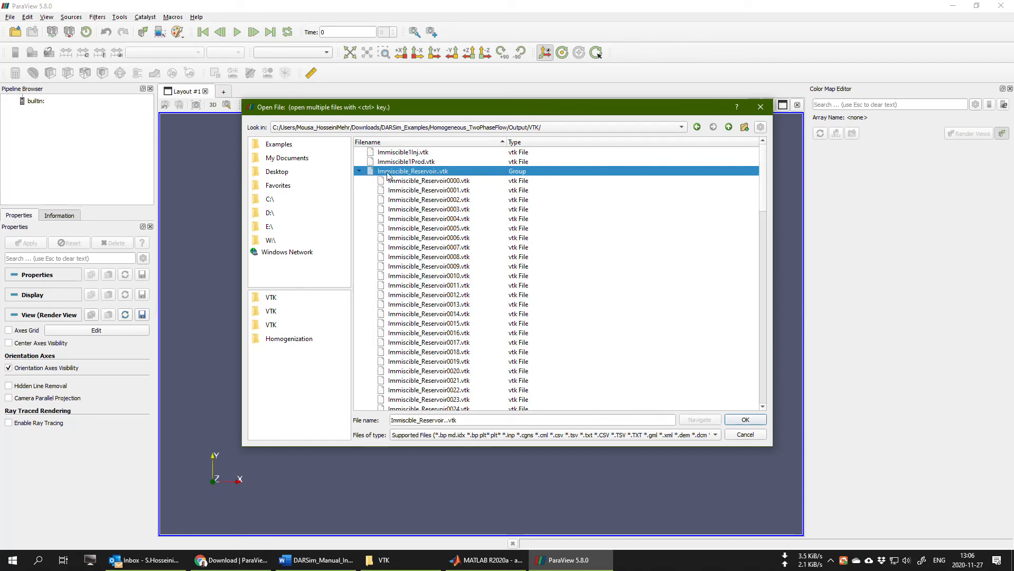
{"action": "left_click", "coordinate": [359, 171]}
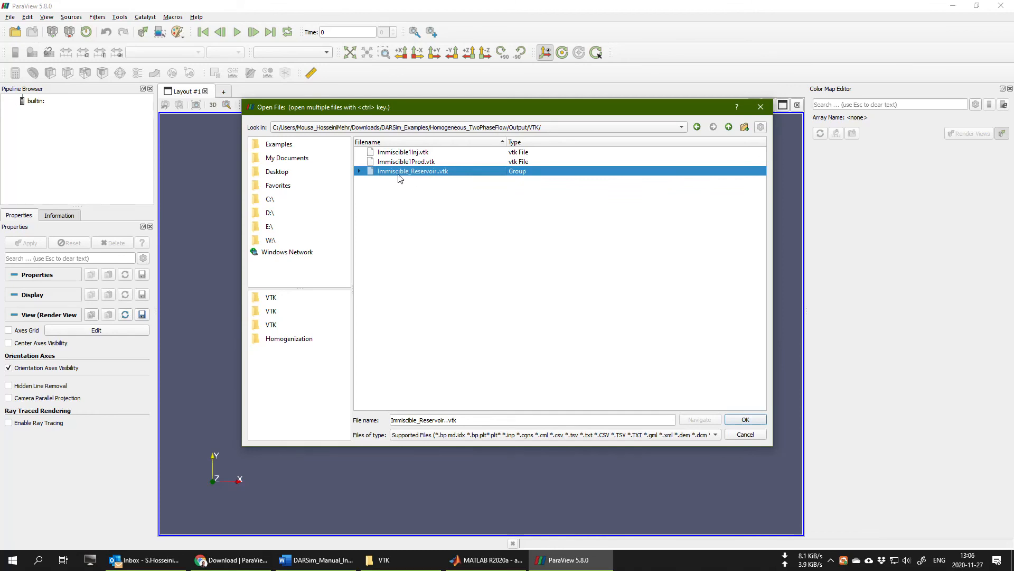
{"action": "mouse_move", "coordinate": [456, 176]}
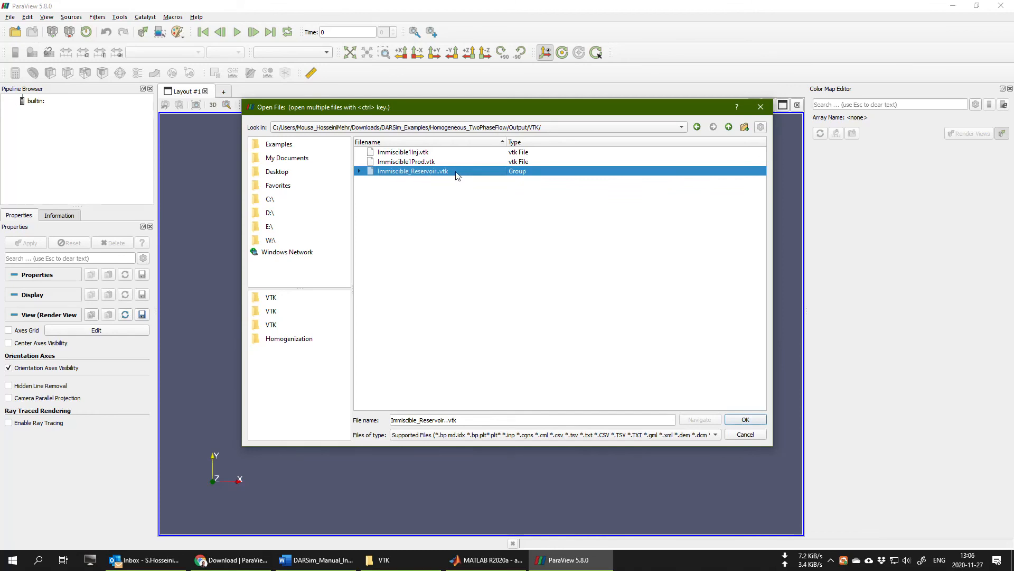
{"action": "mouse_move", "coordinate": [461, 173]}
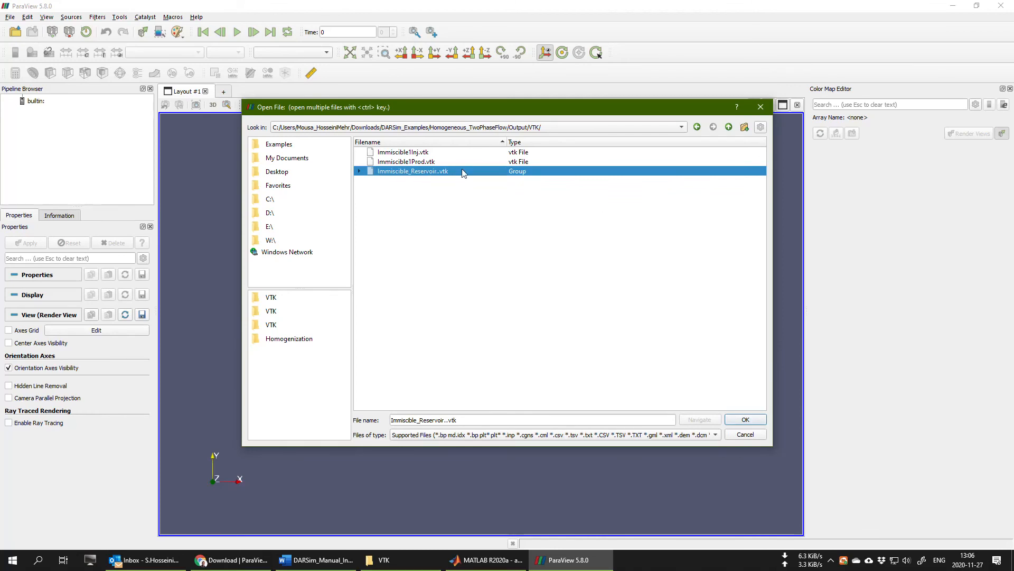
{"action": "left_click", "coordinate": [744, 419]}
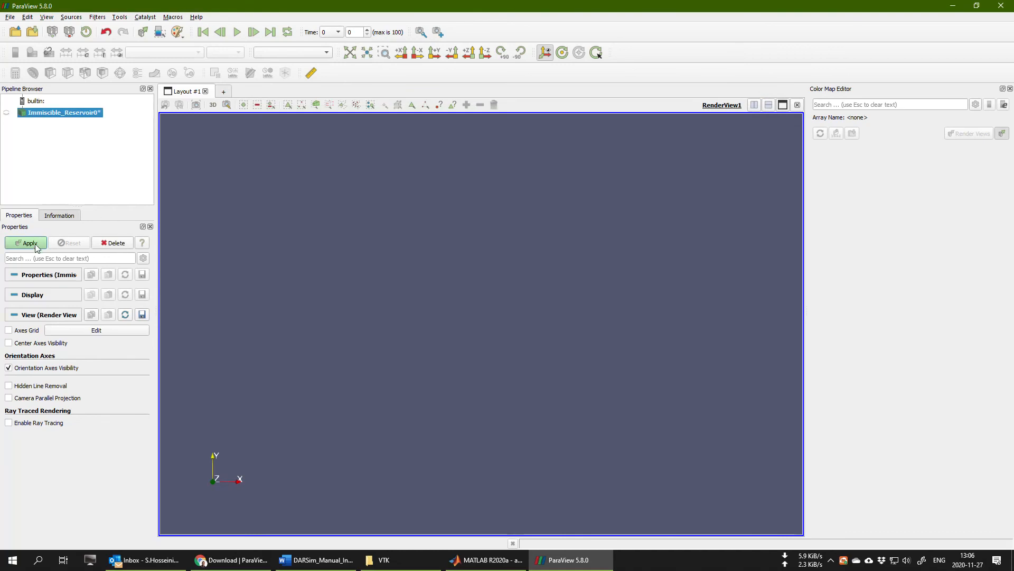
Step: Apply the Immiscible_Reservoir data and switch its representation to Wireframe
{"action": "left_click", "coordinate": [28, 243]}
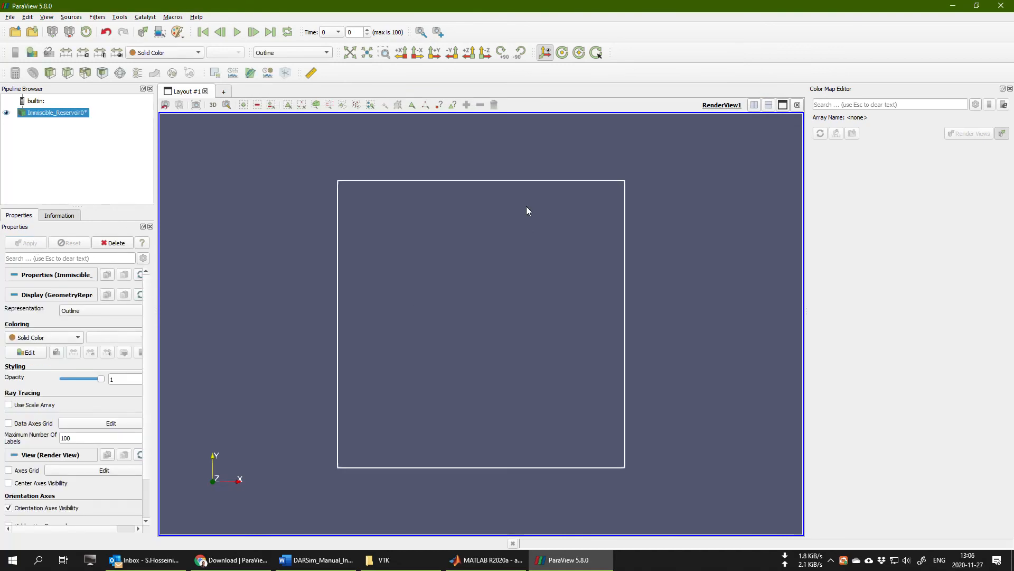
{"action": "left_click", "coordinate": [291, 52]}
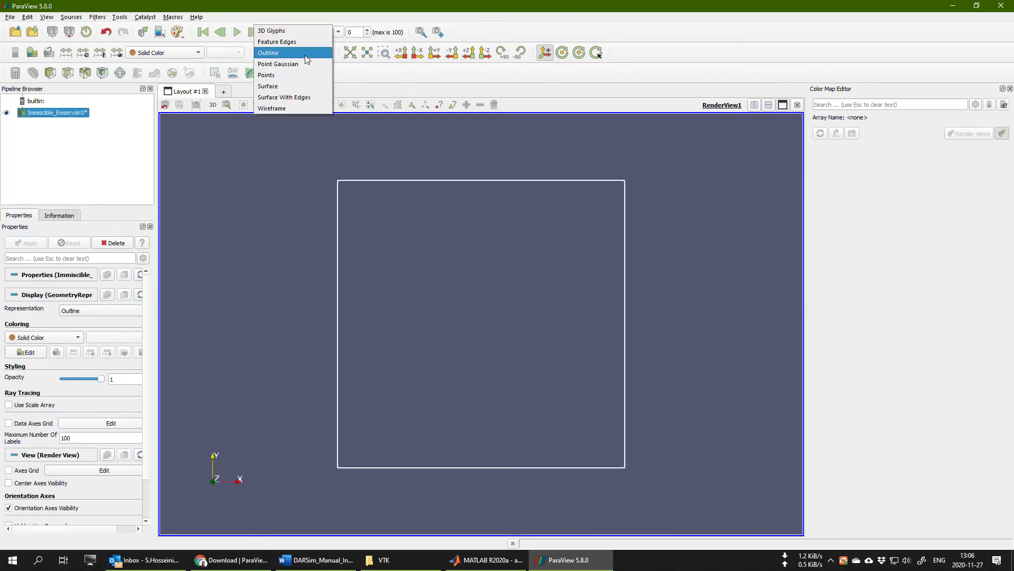
{"action": "left_click", "coordinate": [267, 86]}
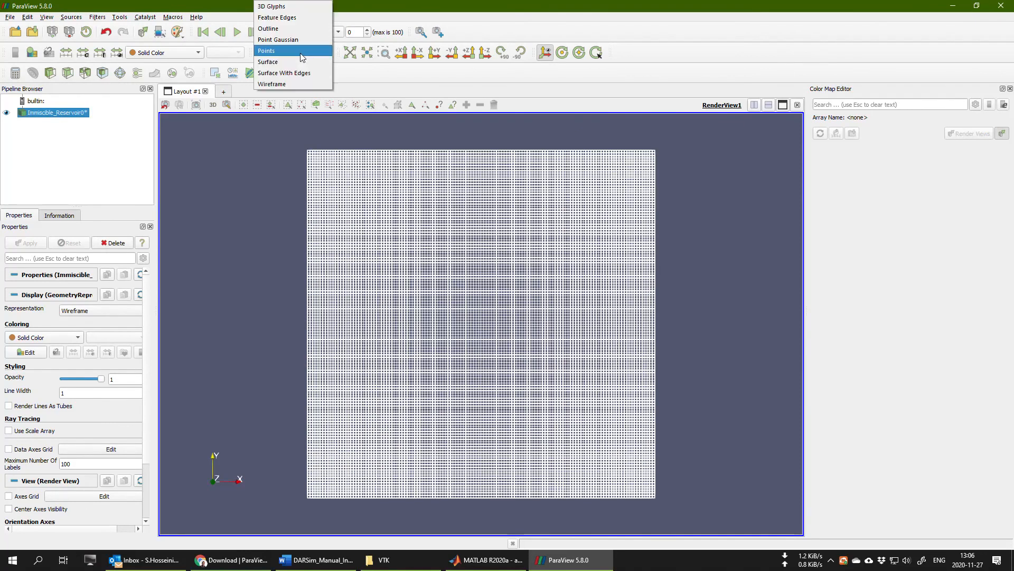
{"action": "left_click", "coordinate": [267, 61]}
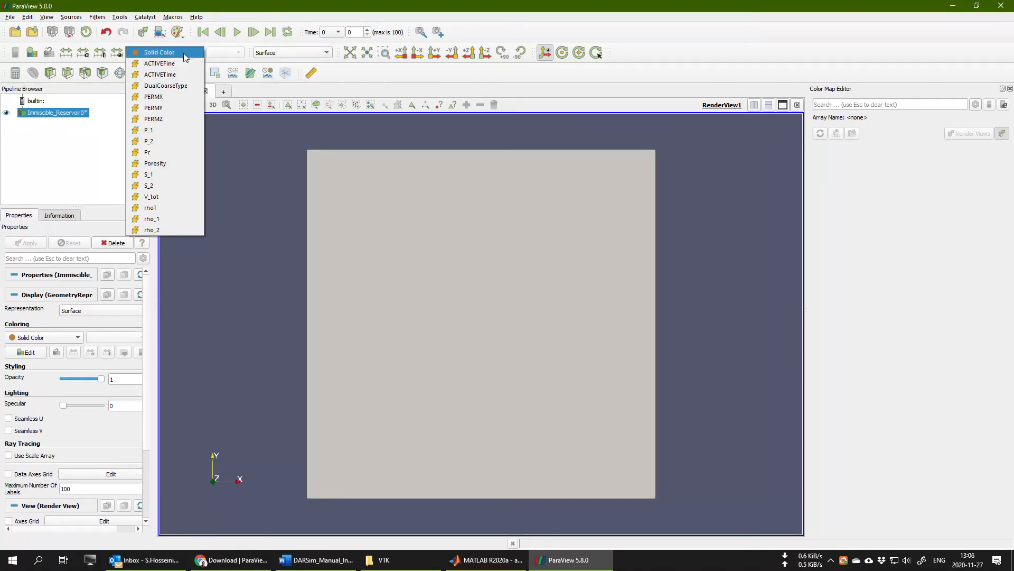
{"action": "mouse_move", "coordinate": [176, 63]}
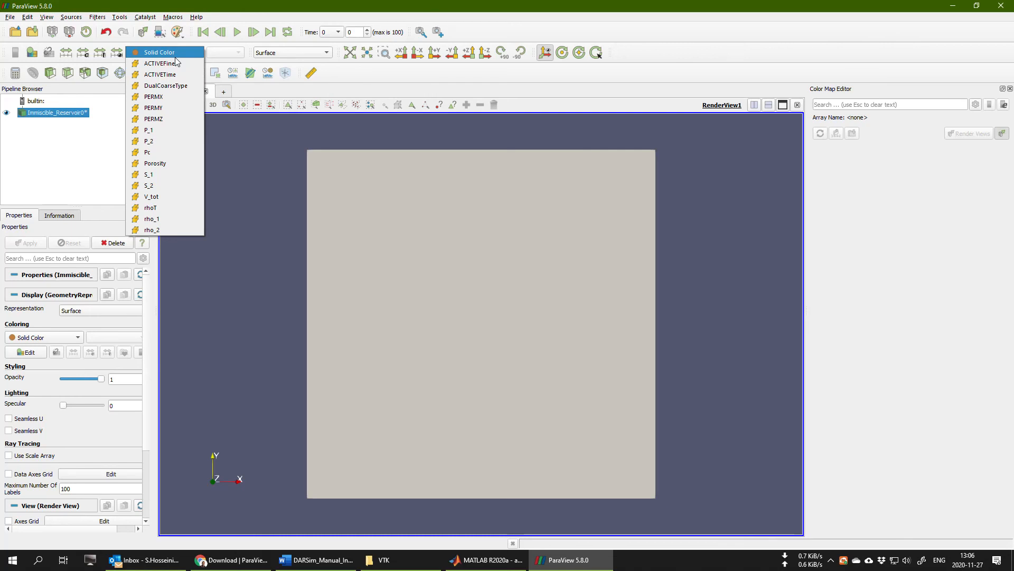
{"action": "mouse_move", "coordinate": [153, 118]}
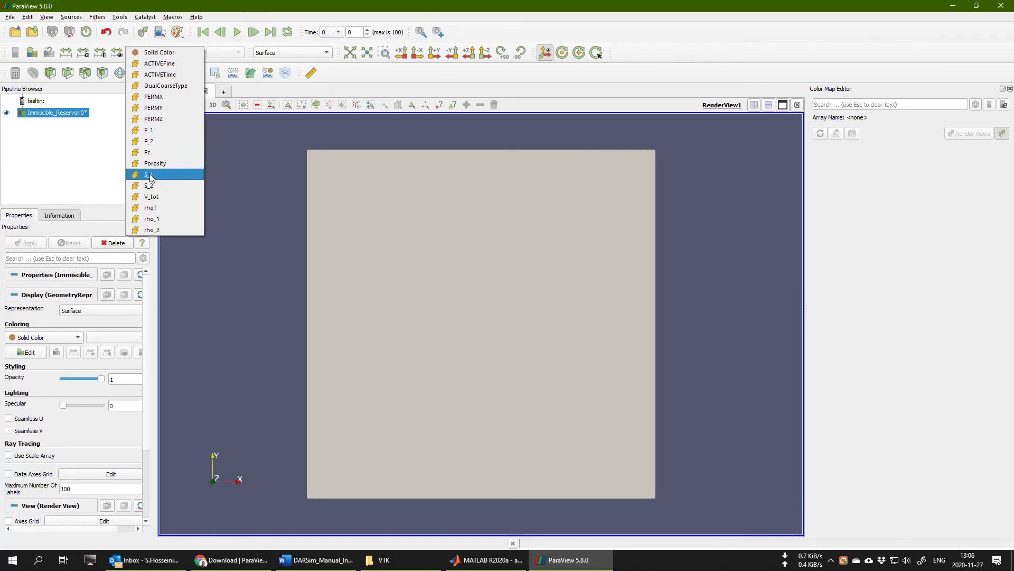
{"action": "mouse_move", "coordinate": [152, 130]}
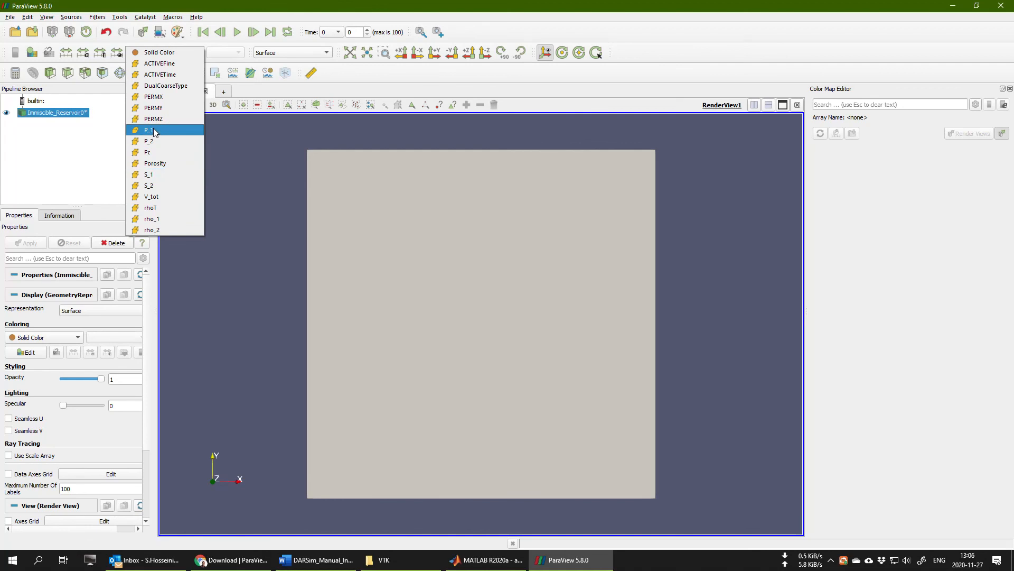
Step: Colour the reservoir by P_1 and request rescaling over all timesteps
{"action": "left_click", "coordinate": [149, 130]}
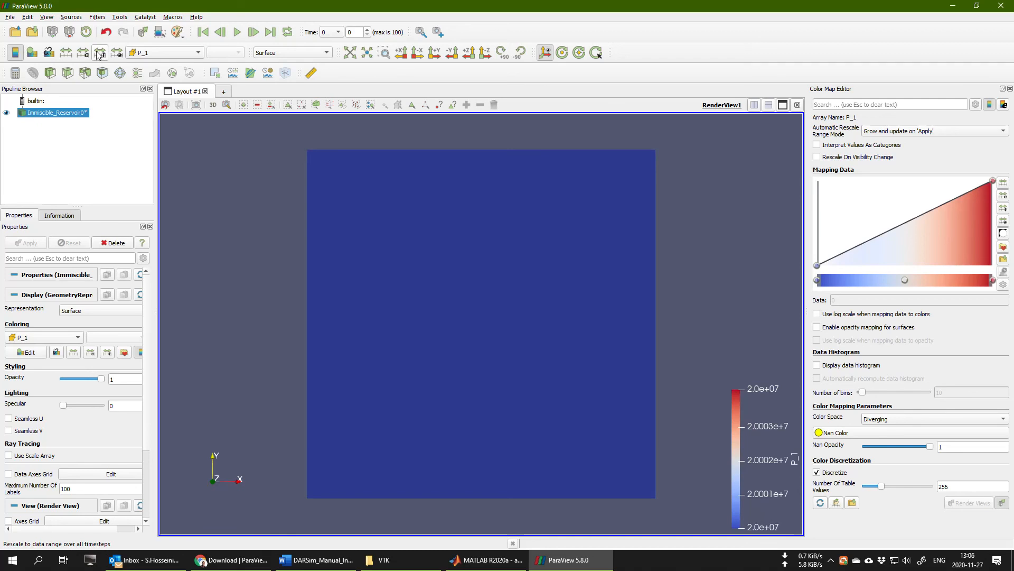
{"action": "mouse_move", "coordinate": [98, 52]}
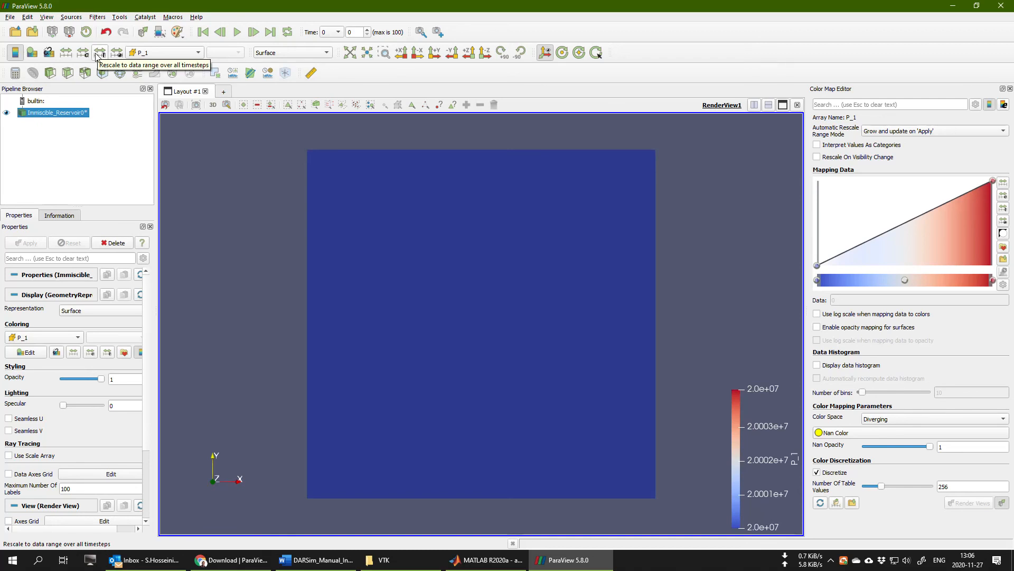
{"action": "mouse_move", "coordinate": [774, 372]}
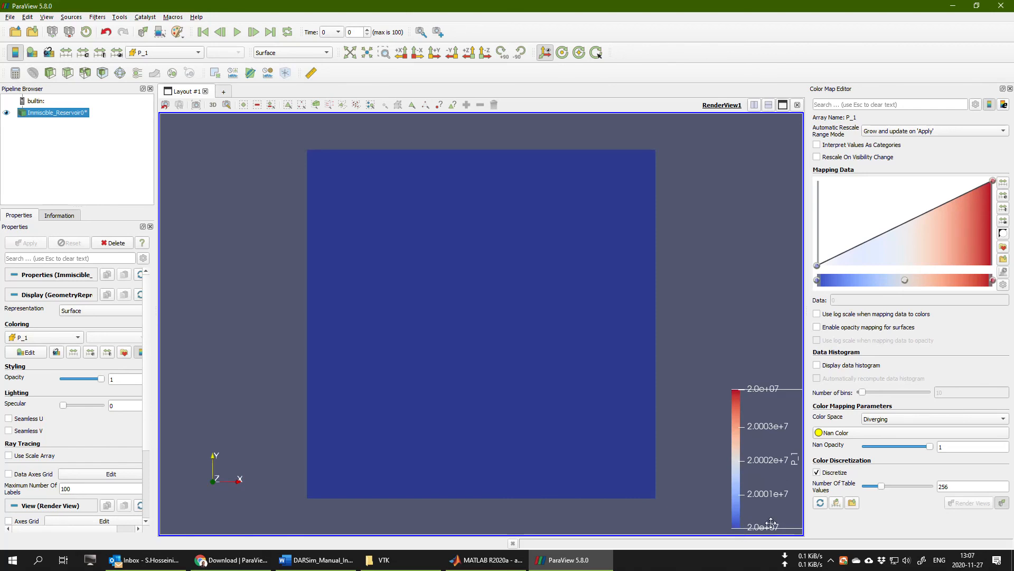
{"action": "mouse_move", "coordinate": [766, 389]}
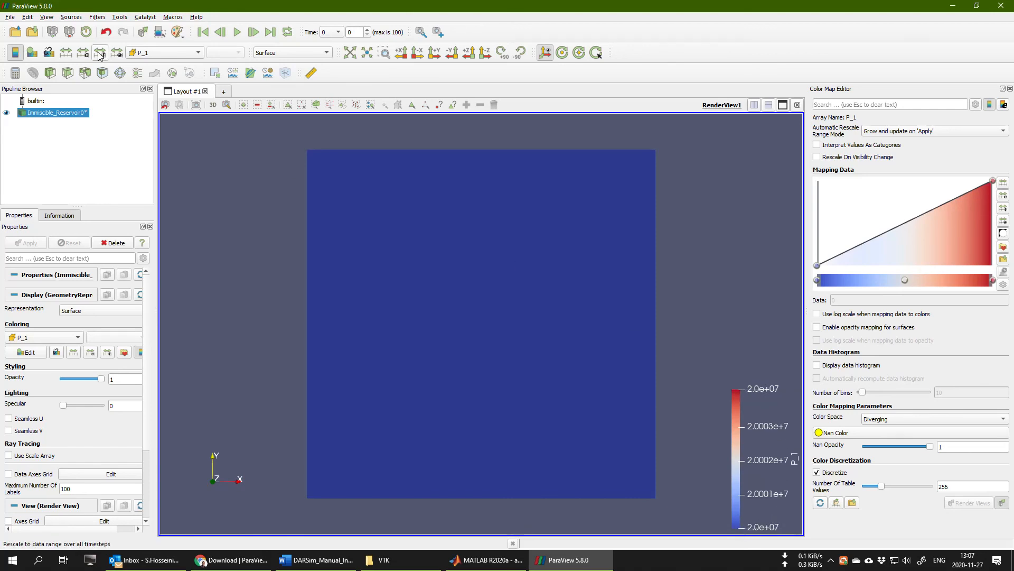
{"action": "left_click", "coordinate": [98, 52]}
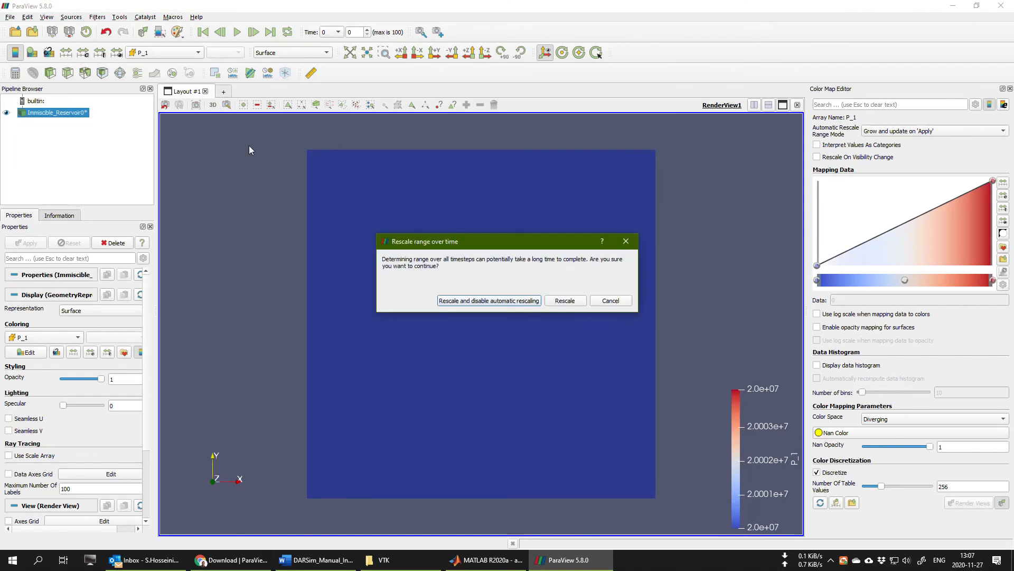
{"action": "mouse_move", "coordinate": [511, 304]}
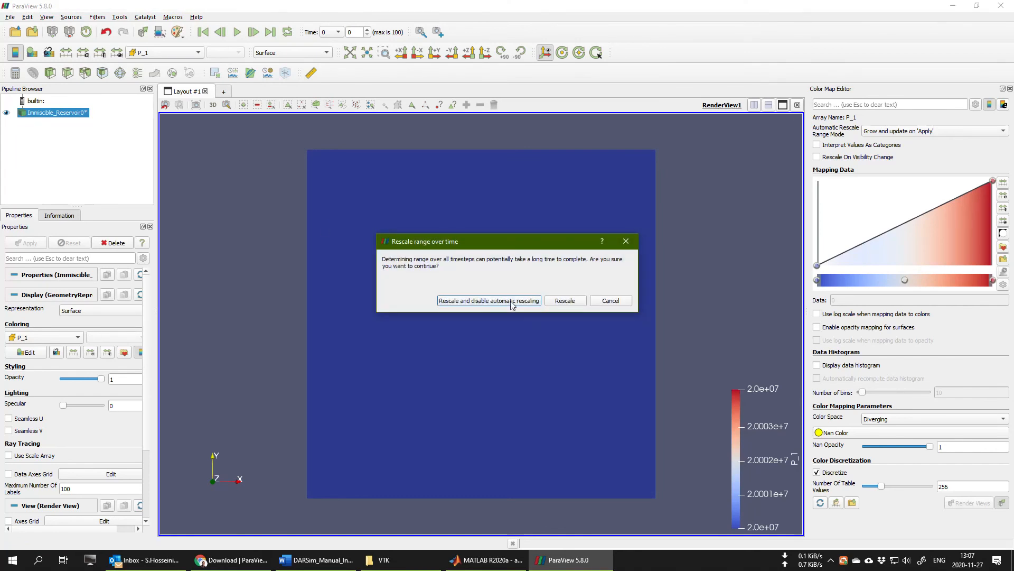
Step: Rescale P_1 to 1.0e+07–5.0e+07 over all timesteps and disable automatic rescaling
{"action": "left_click", "coordinate": [488, 300]}
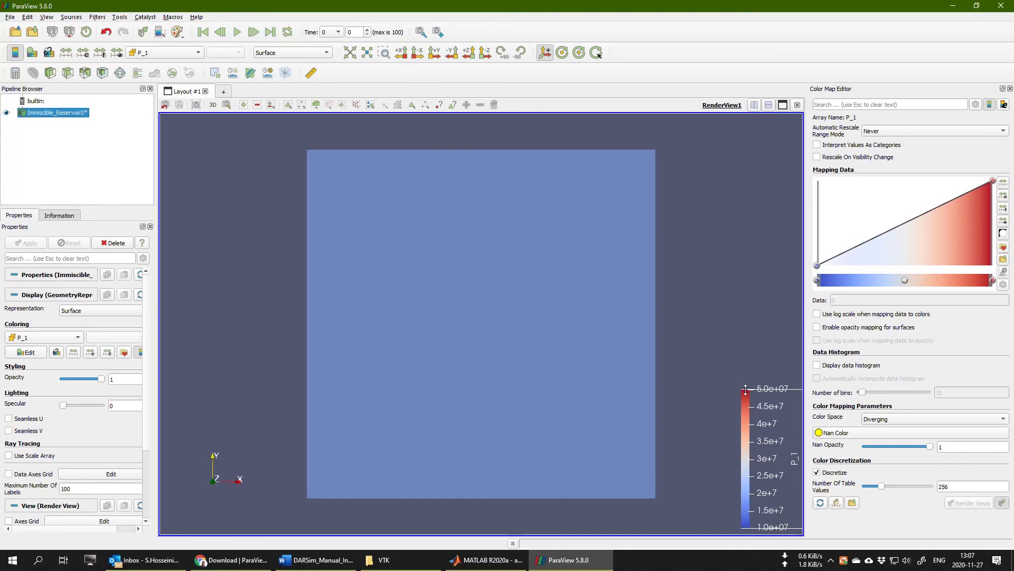
{"action": "mouse_move", "coordinate": [547, 297]}
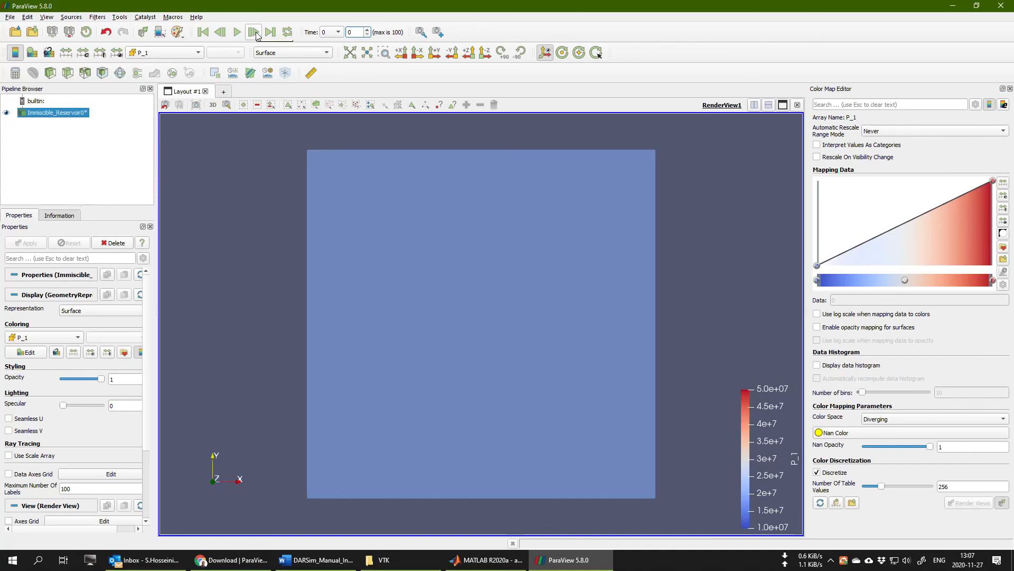
Step: Step forward two frames, play the P_1 animation to timestep 100, then return to timestep 0
{"action": "left_click", "coordinate": [253, 31]}
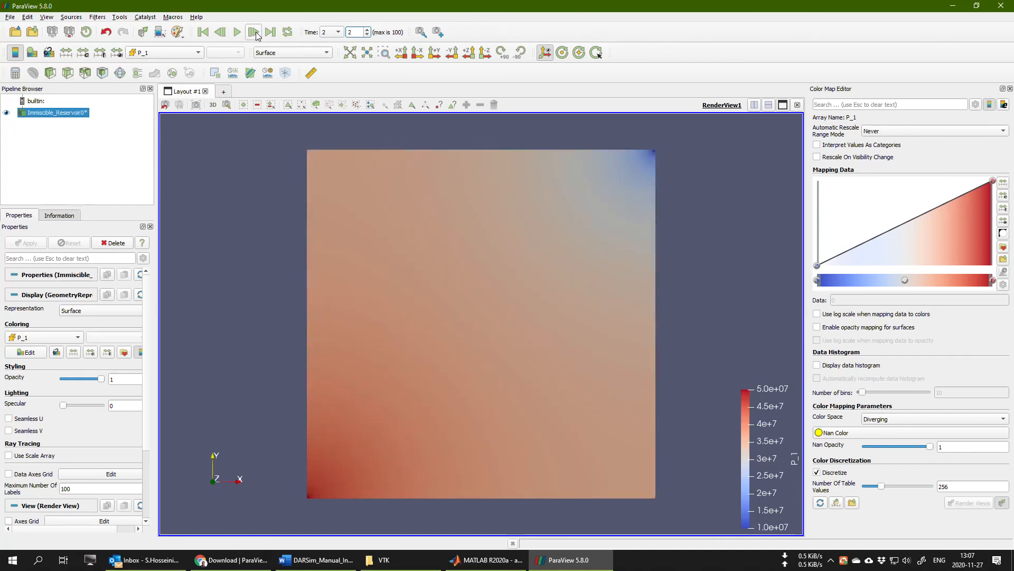
{"action": "left_click", "coordinate": [253, 32]}
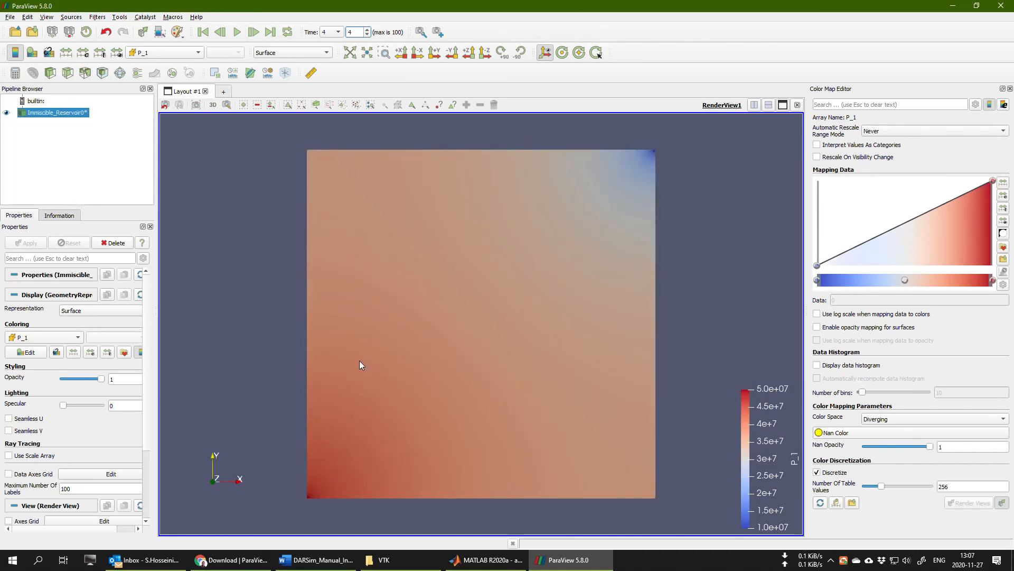
{"action": "mouse_move", "coordinate": [597, 259]}
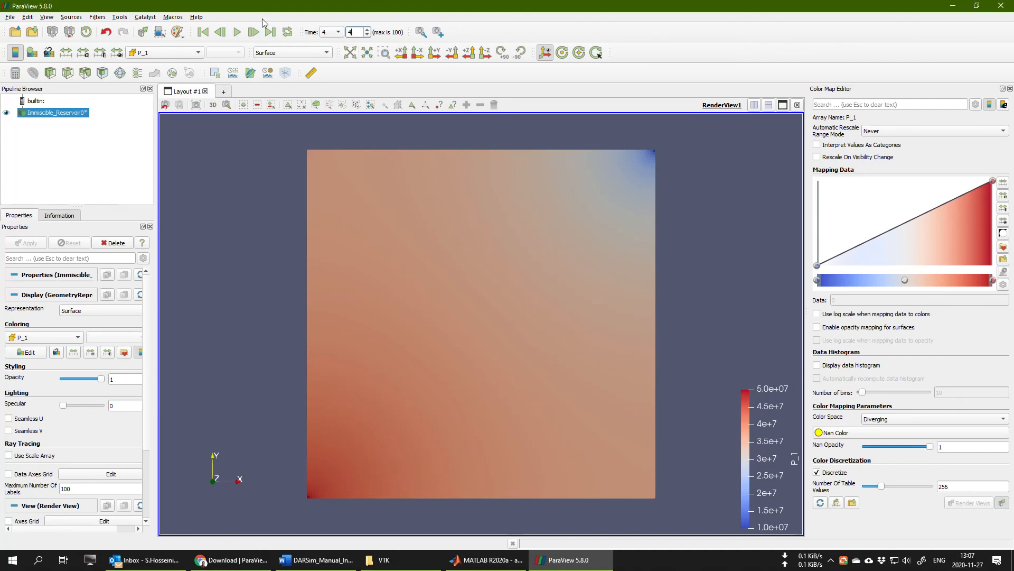
{"action": "mouse_move", "coordinate": [237, 31]}
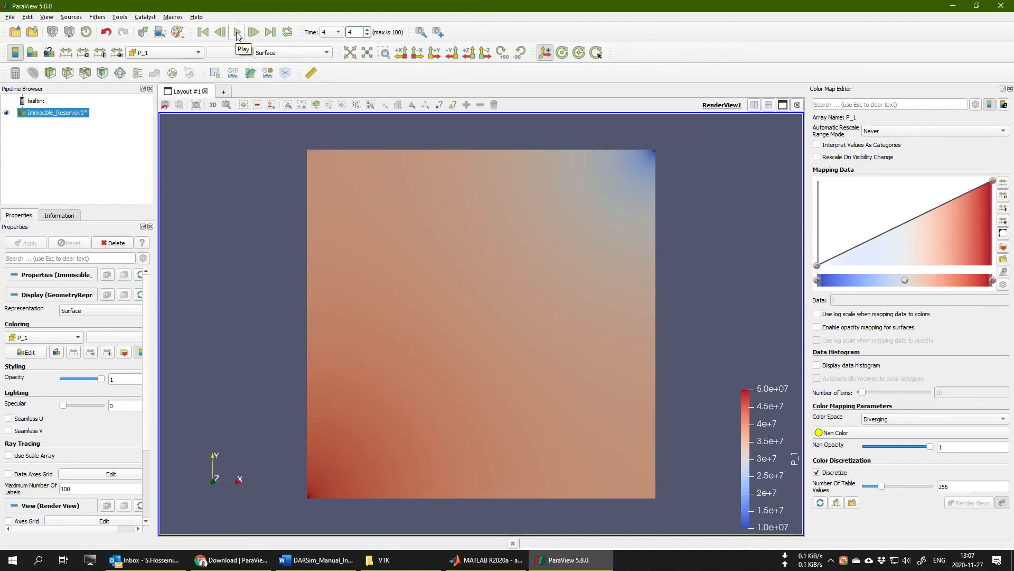
{"action": "left_click", "coordinate": [237, 31]}
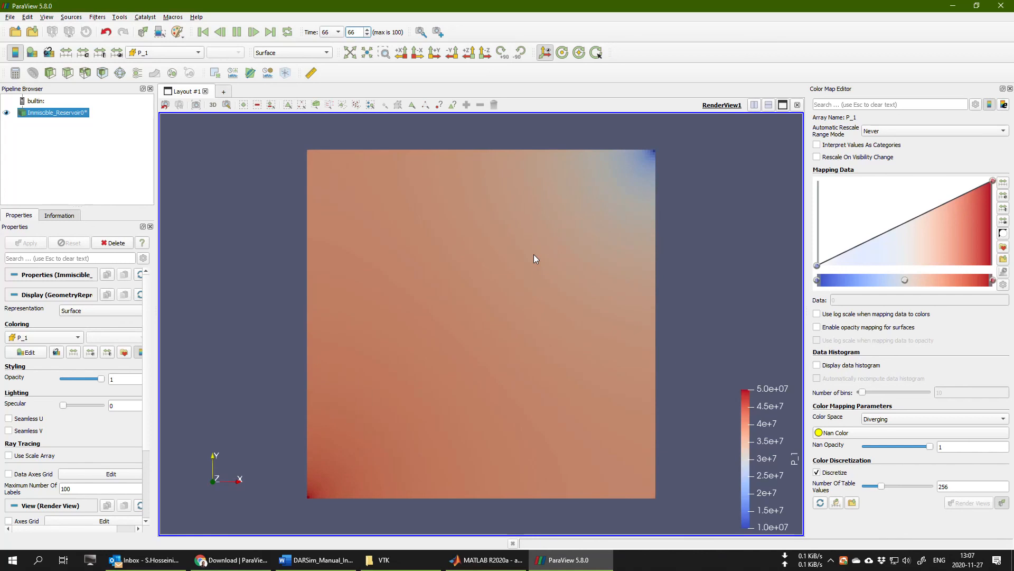
{"action": "left_click", "coordinate": [270, 32]}
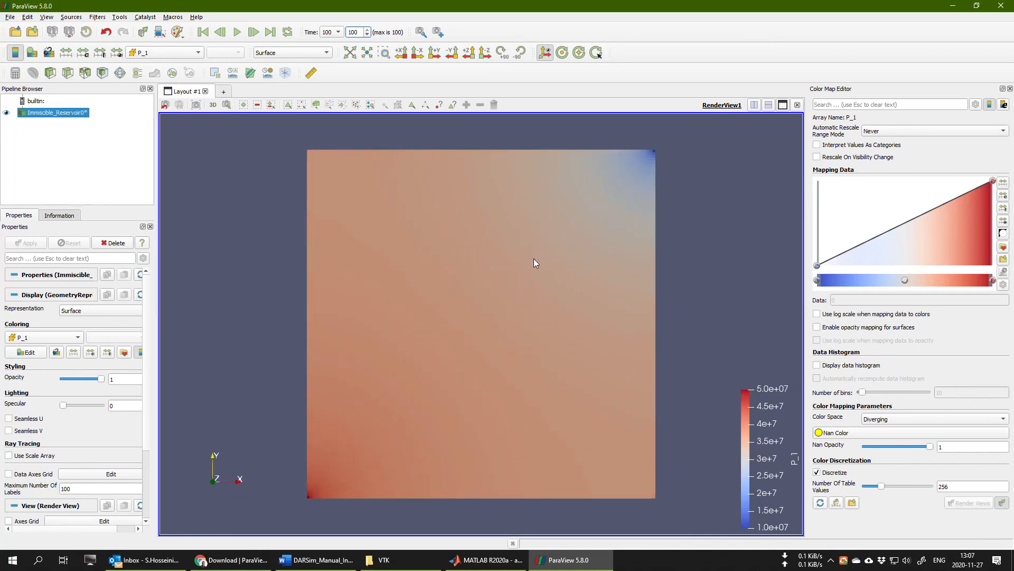
{"action": "mouse_move", "coordinate": [463, 256]}
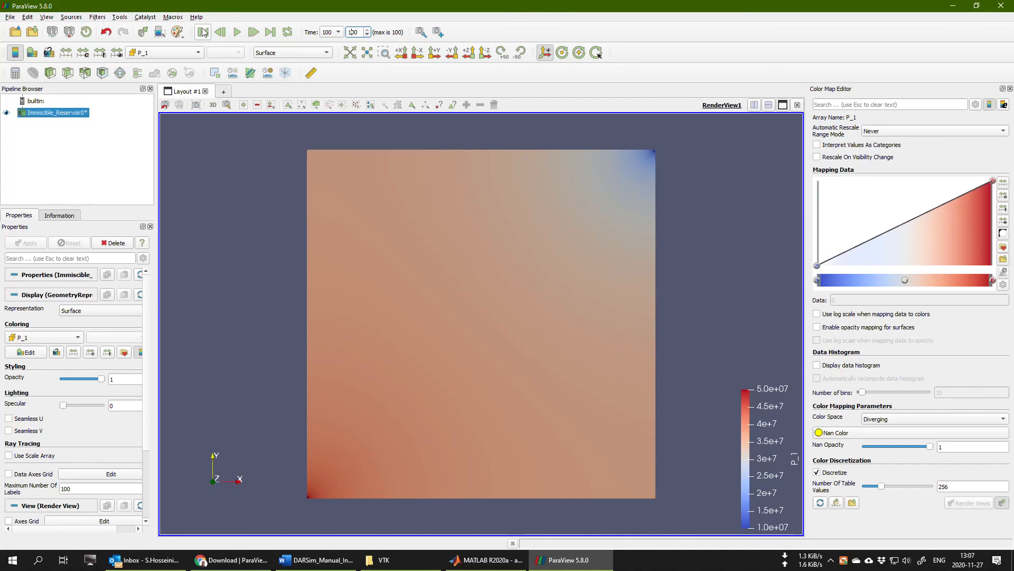
{"action": "left_click", "coordinate": [202, 32]}
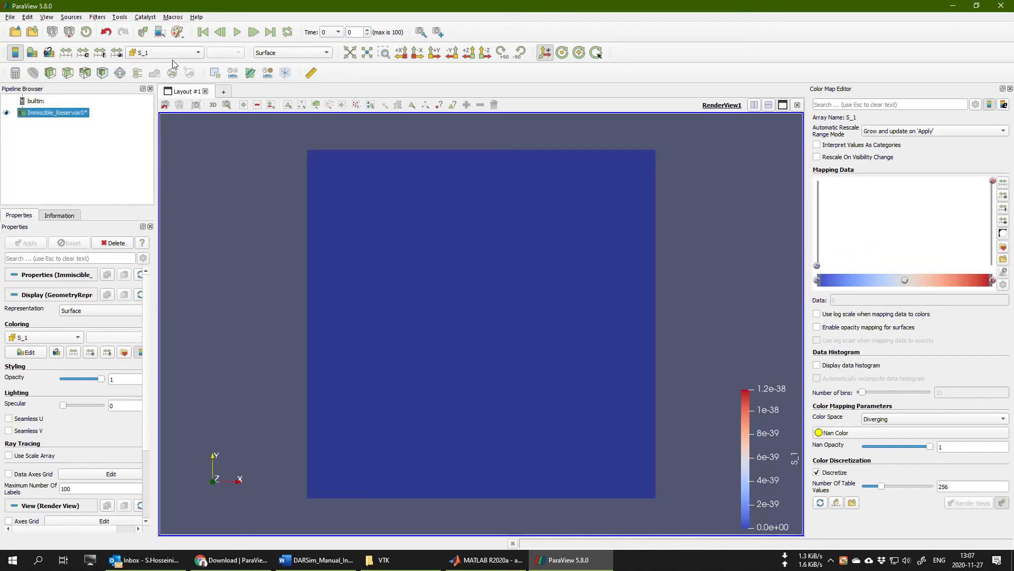
{"action": "mouse_move", "coordinate": [165, 55]}
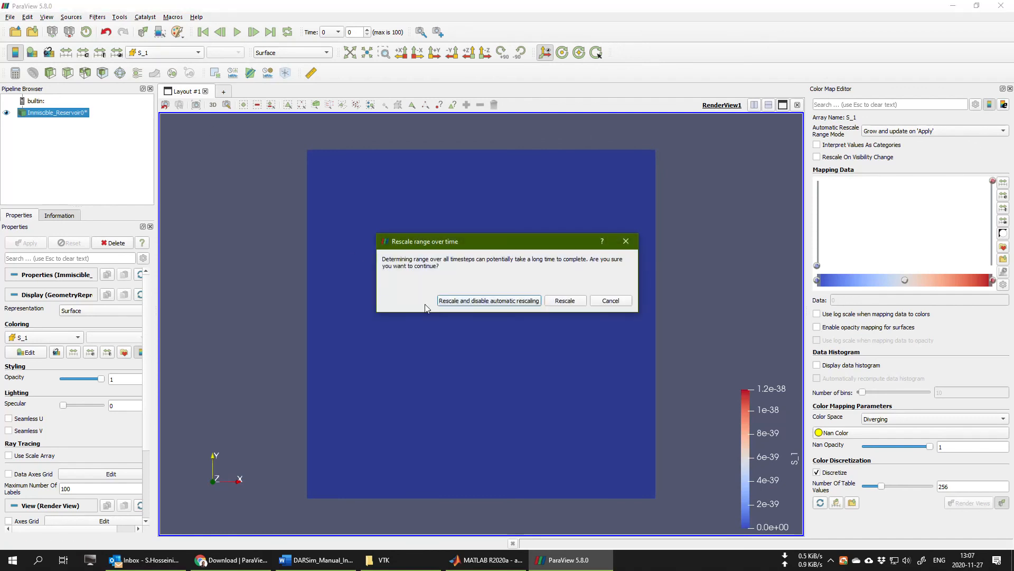
{"action": "mouse_move", "coordinate": [488, 300]}
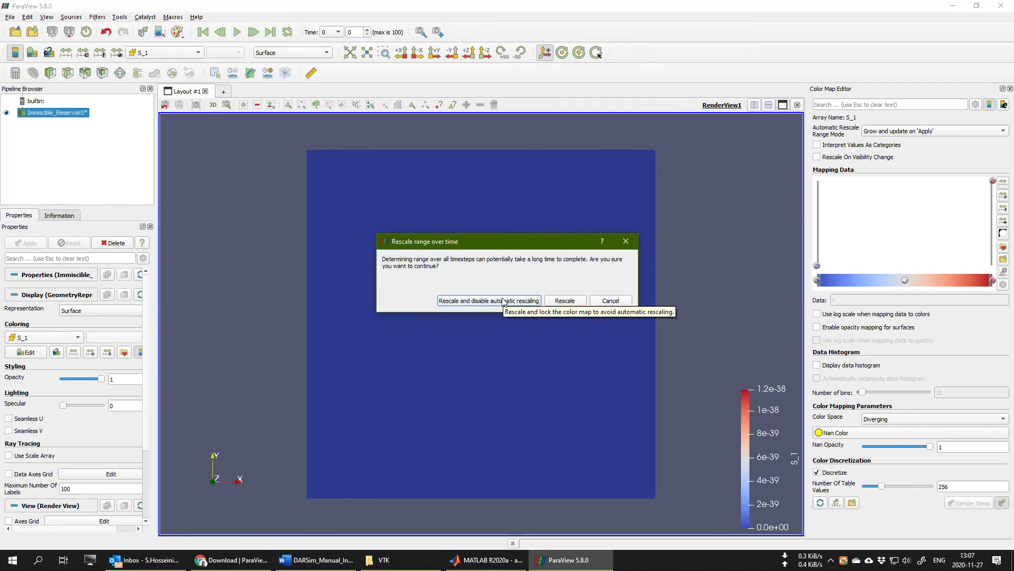
Step: Lock the S_1 colour range at 0 to 1 across all timesteps
{"action": "left_click", "coordinate": [488, 300]}
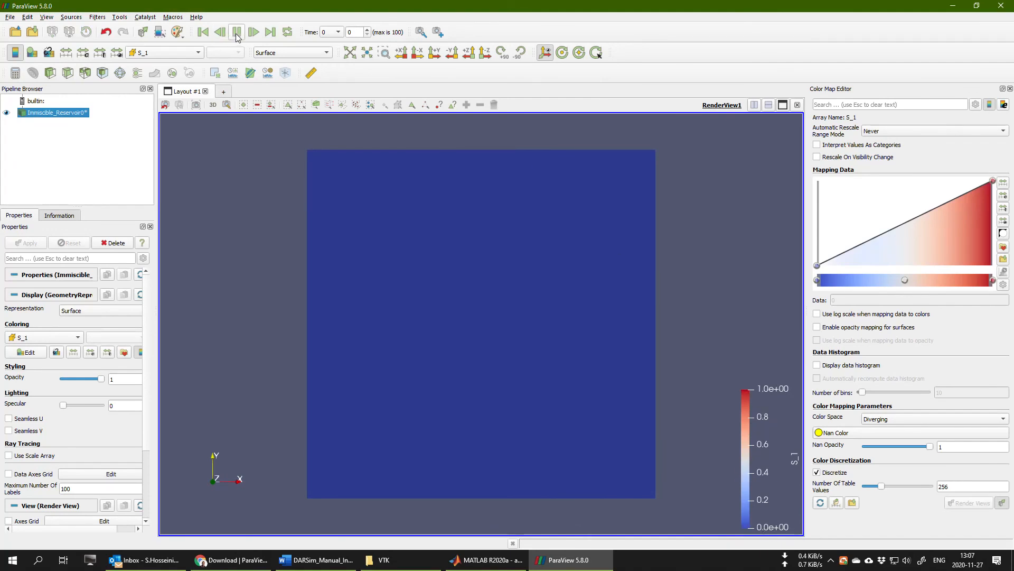
Step: Play the S_1 saturation animation through to timestep 100
{"action": "left_click", "coordinate": [254, 31]}
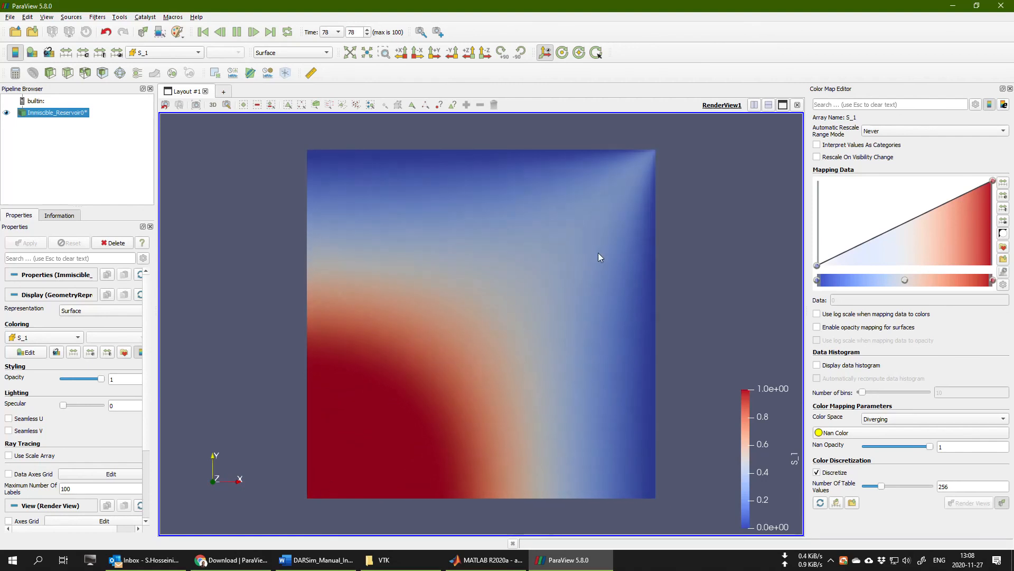
{"action": "left_click", "coordinate": [270, 32]}
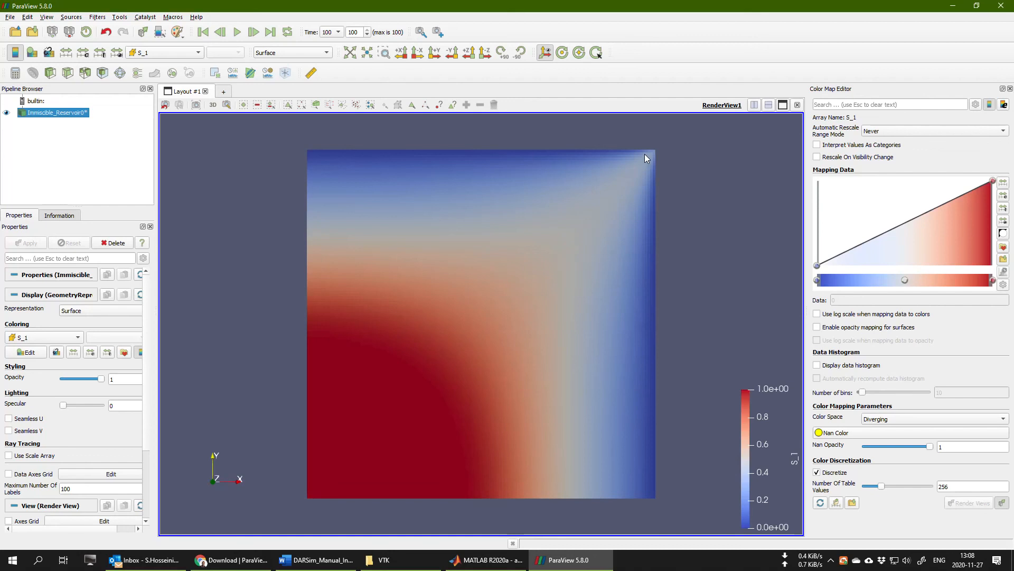
{"action": "mouse_move", "coordinate": [660, 145]}
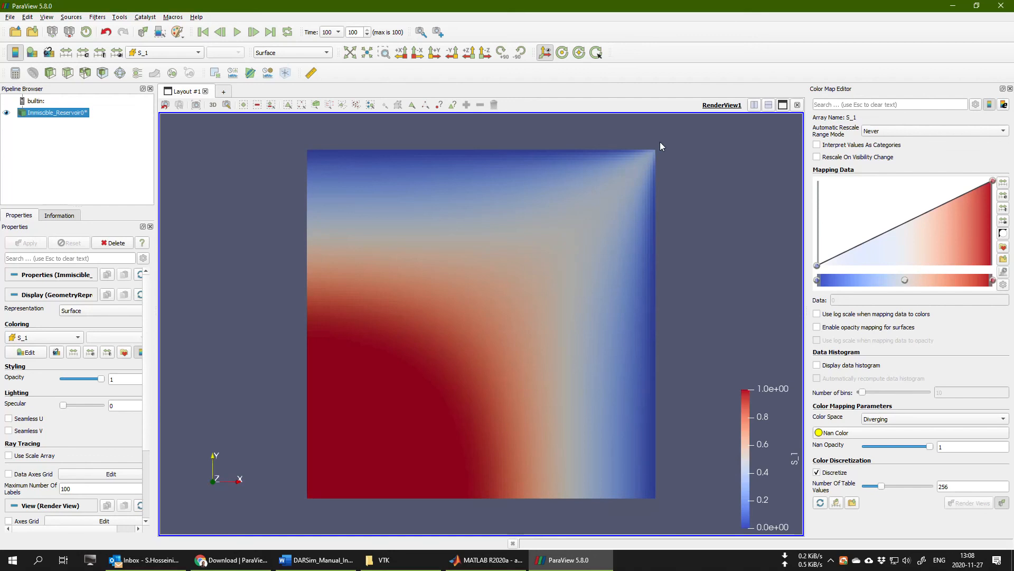
{"action": "mouse_move", "coordinate": [642, 173]}
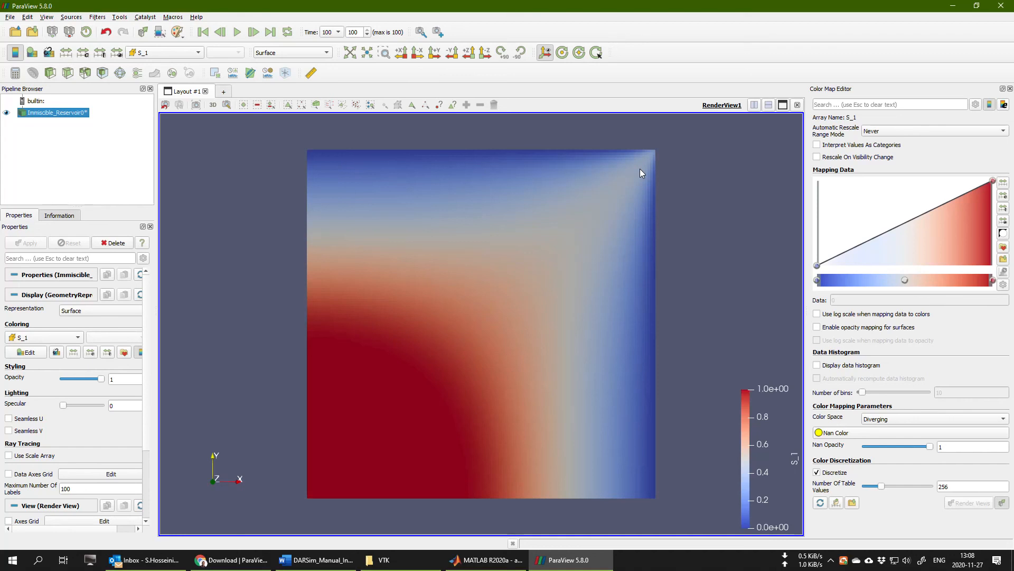
{"action": "mouse_move", "coordinate": [661, 169]}
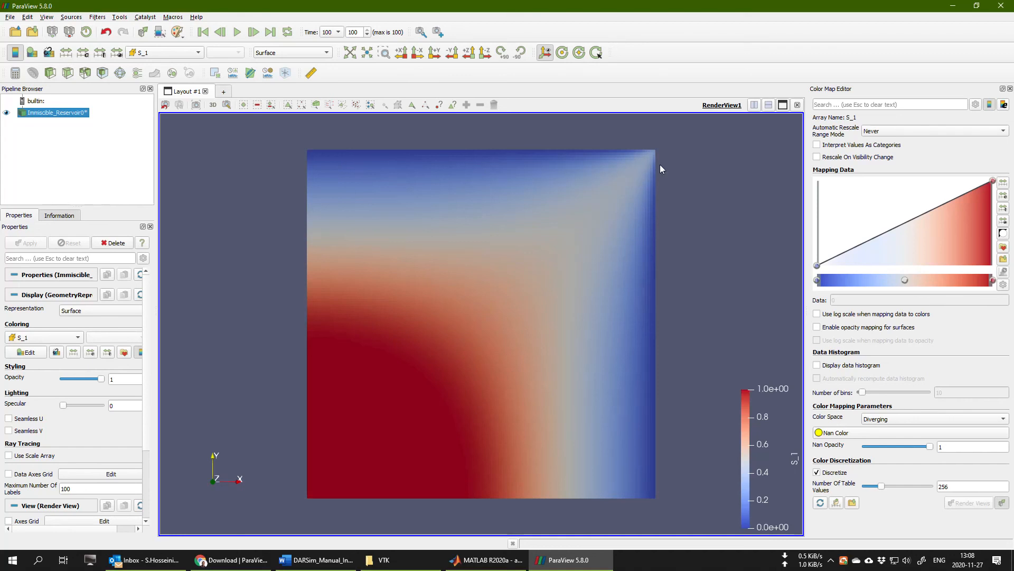